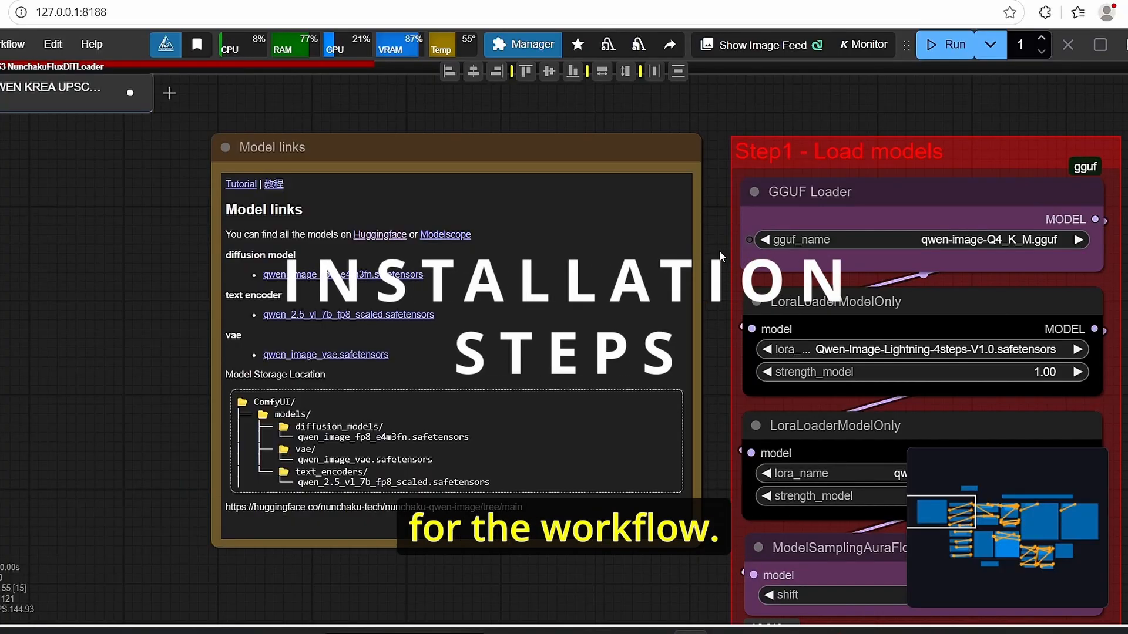
mouse_move(166, 310)
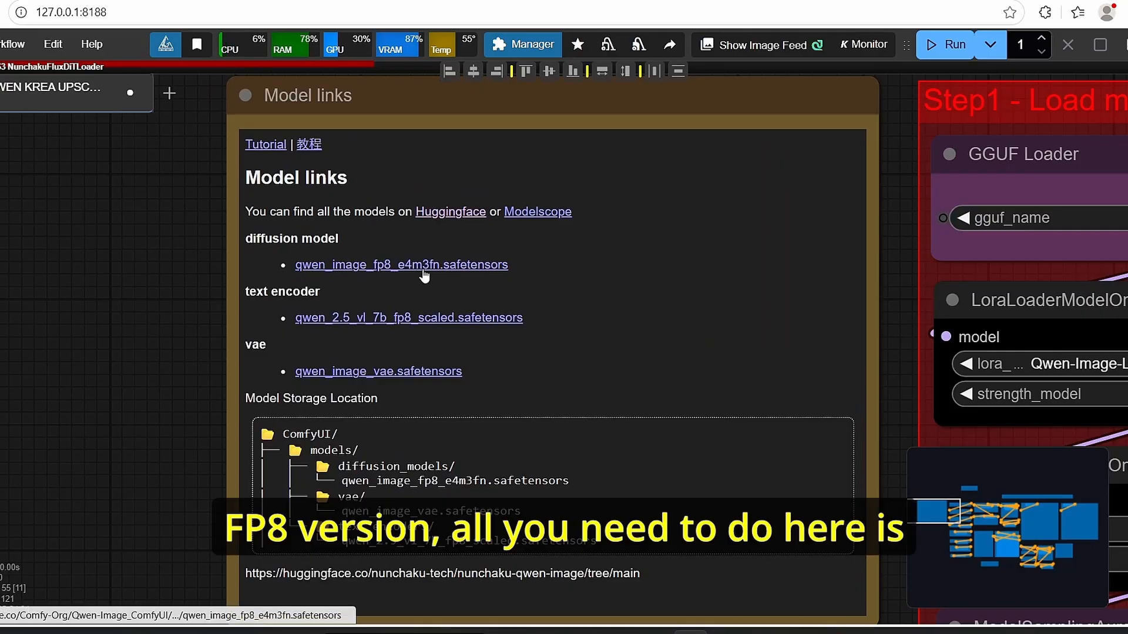
mouse_move(370, 275)
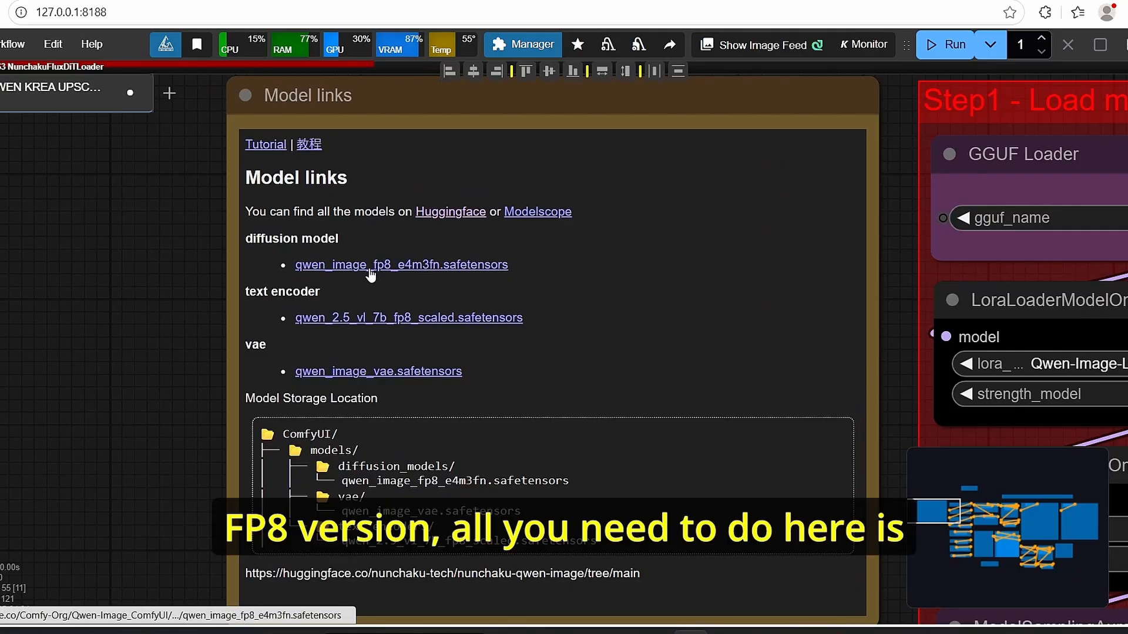
Start downloads of qwen_image_fp8_e4m3fn and qwen_2.5_vl_7b_fp8_scaled from the Model links note.
left_click(402, 264)
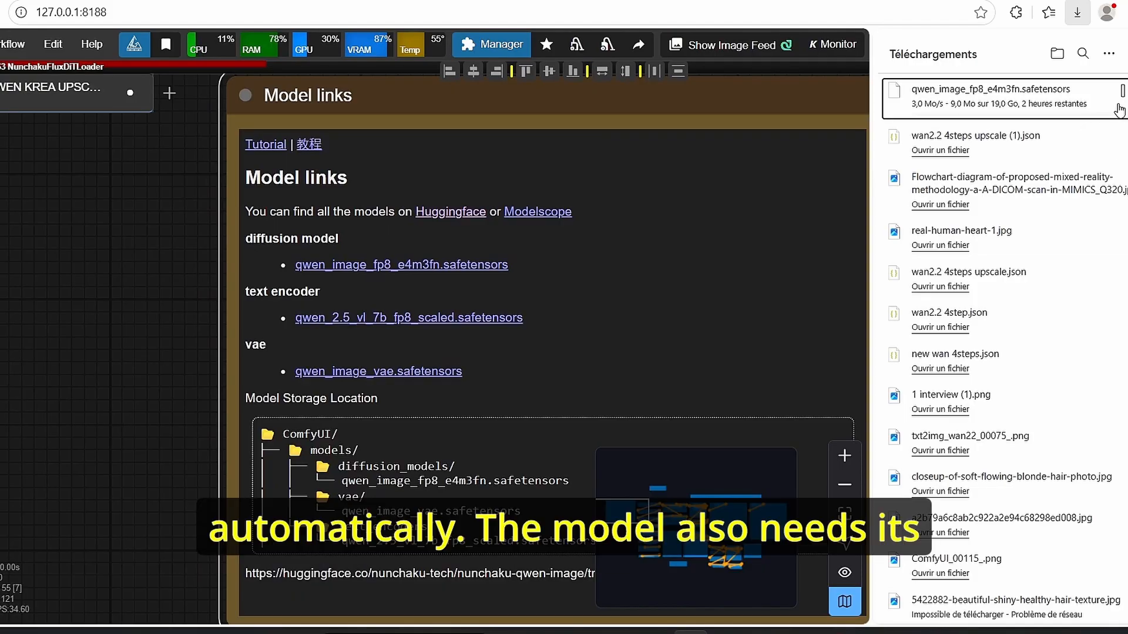
left_click(1120, 91)
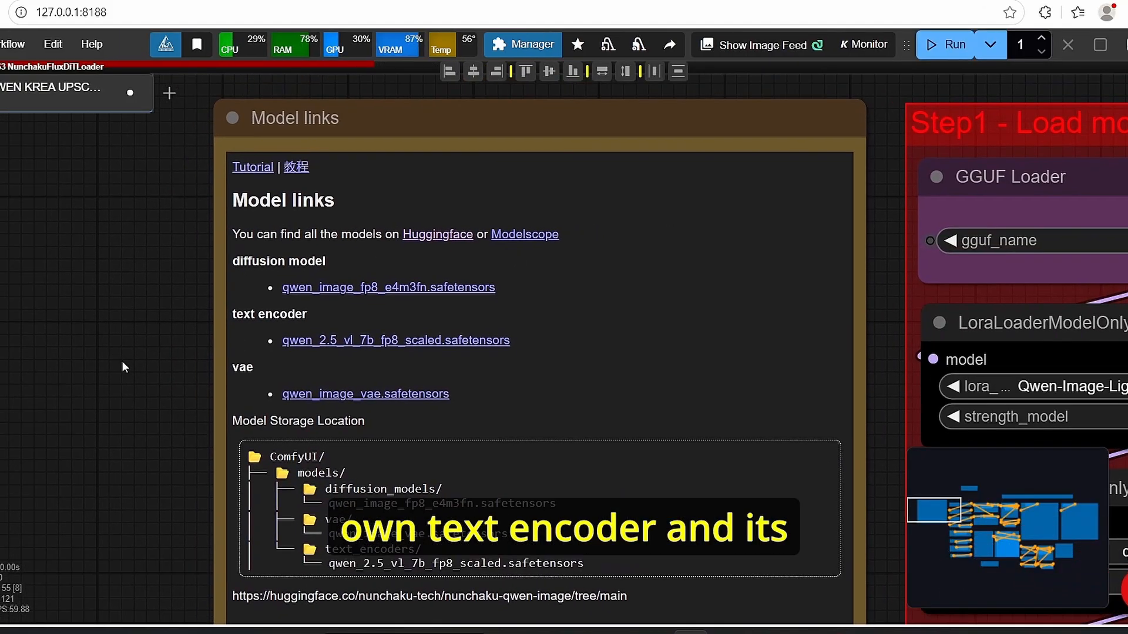
scroll("up", 3)
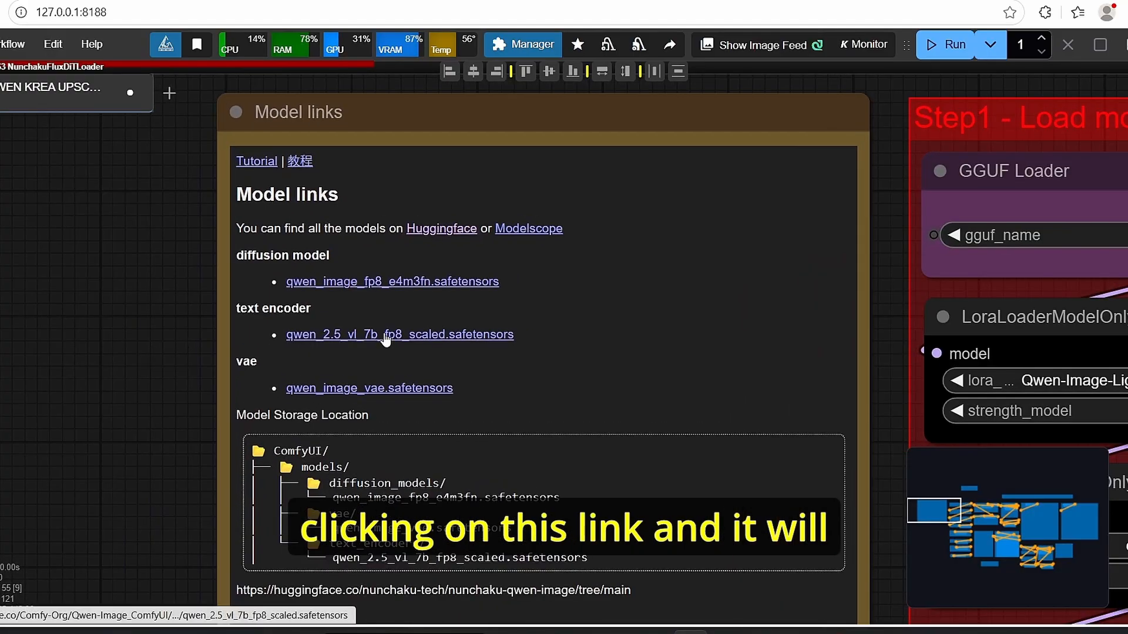
left_click(400, 333)
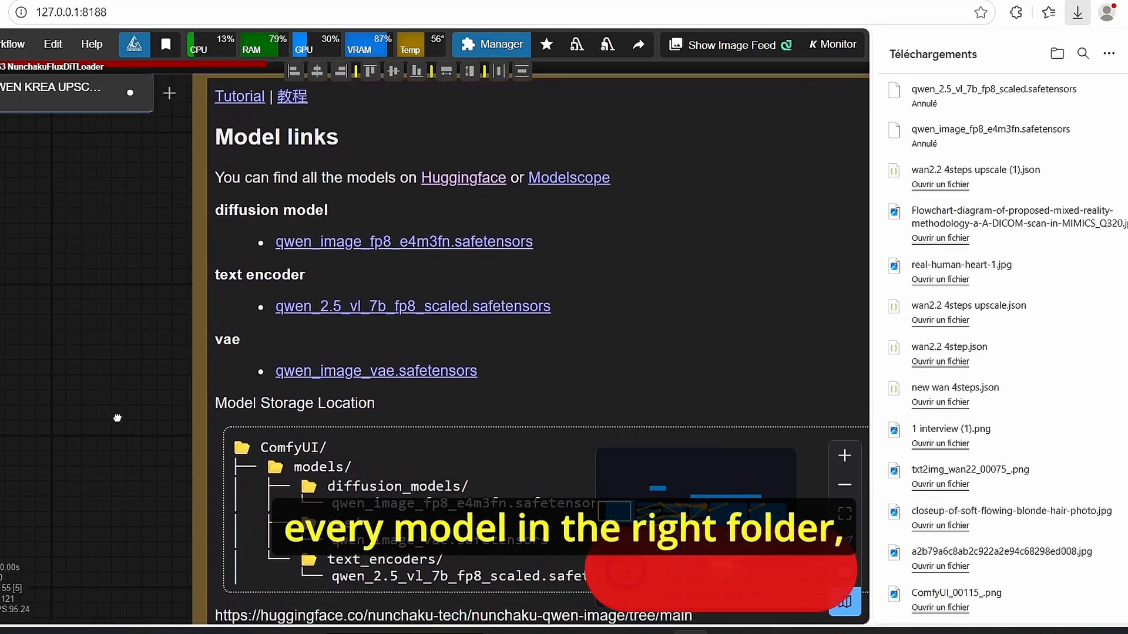
Look inside the diffusion_models folder under ComfyUI\models.
scroll("up", 3)
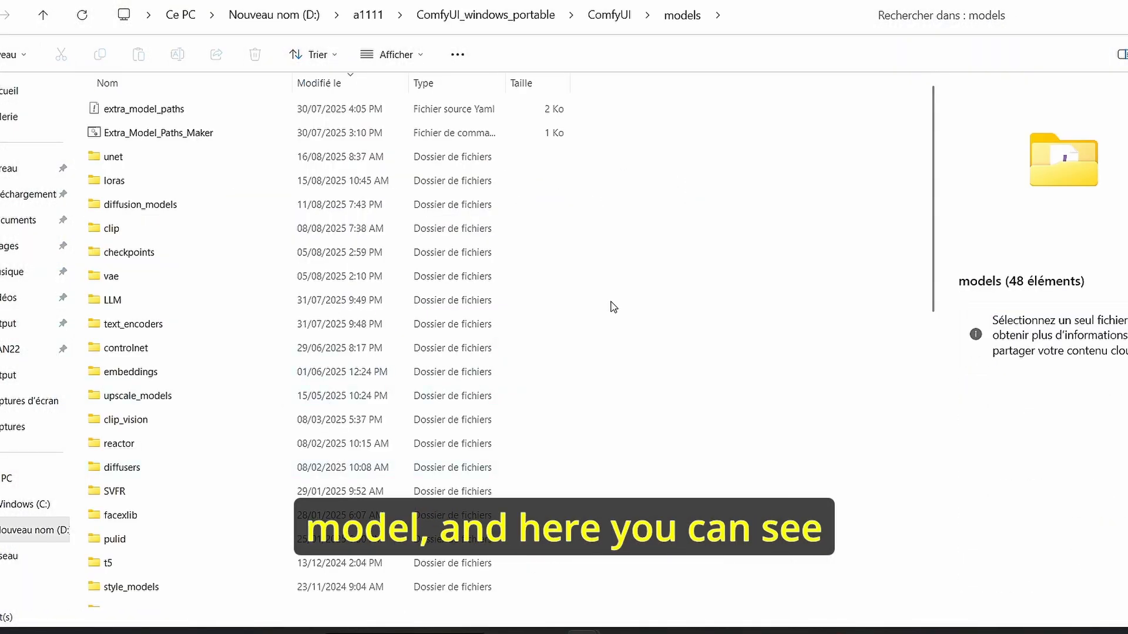
left_click(141, 204)
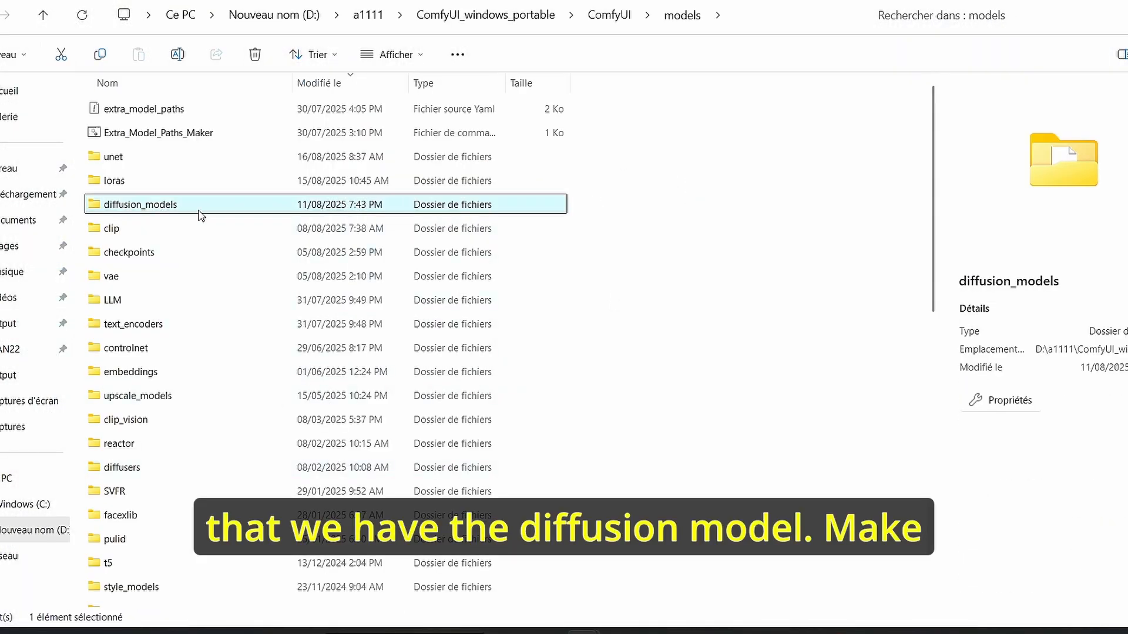
double_click(138, 205)
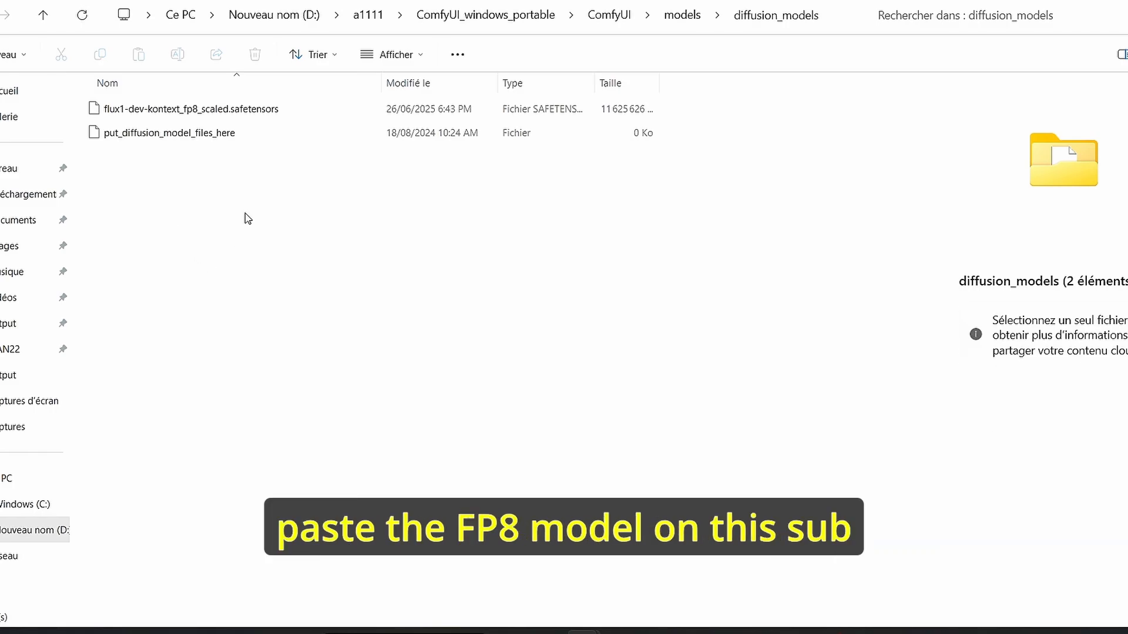
mouse_move(504, 226)
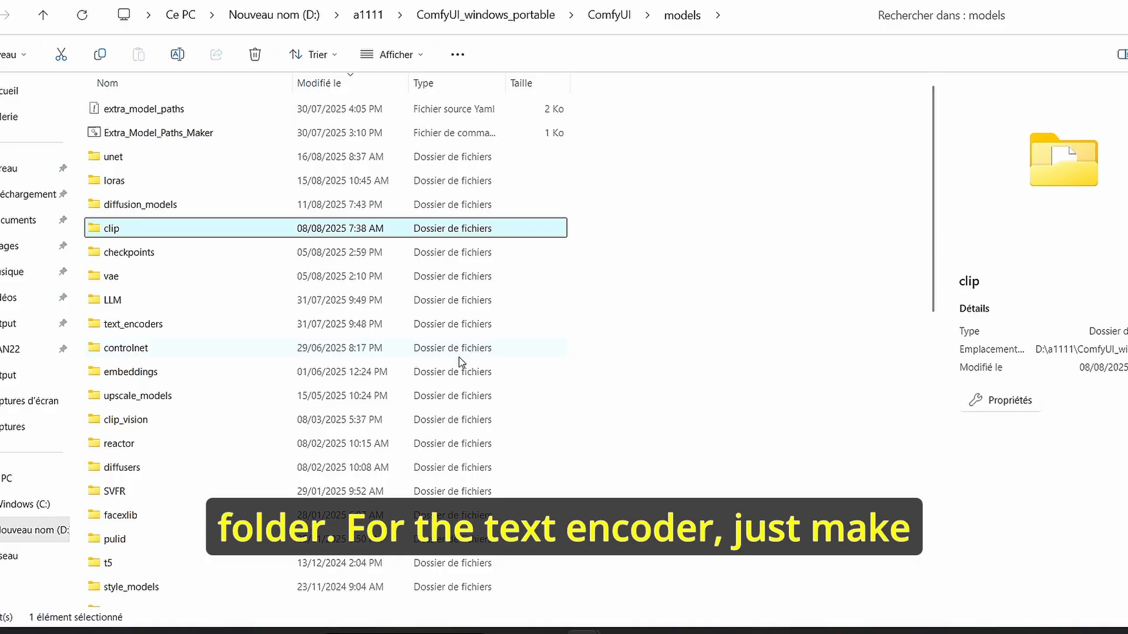
mouse_move(162, 235)
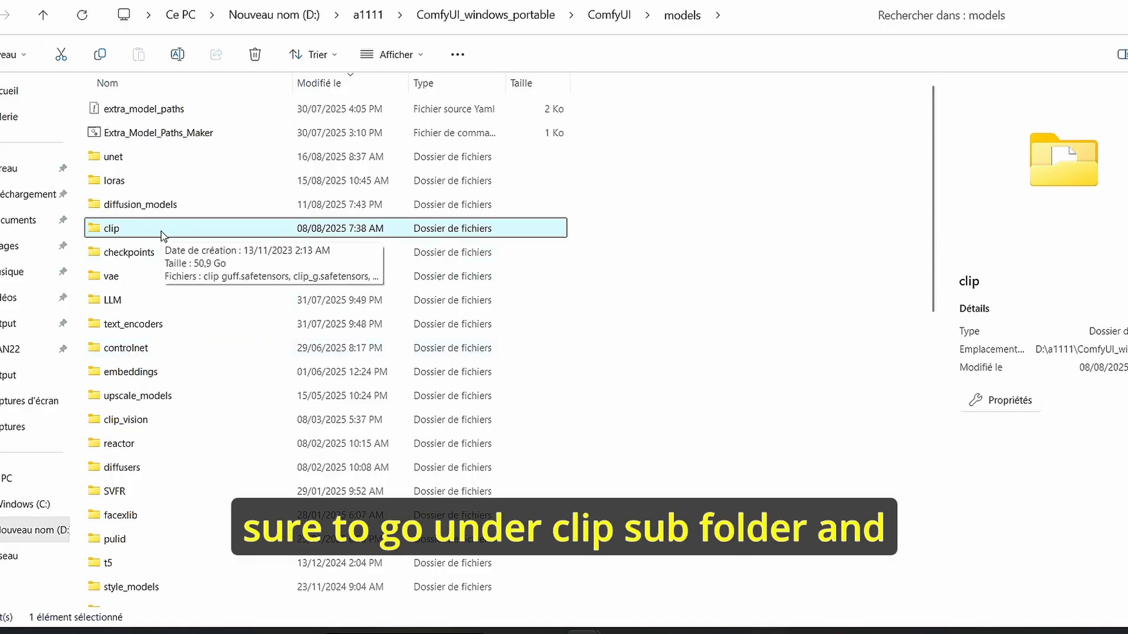
Check the clip folder holds qwen_2.5_vl_7b_fp8_scaled.safetensors, then return to models.
double_click(111, 228)
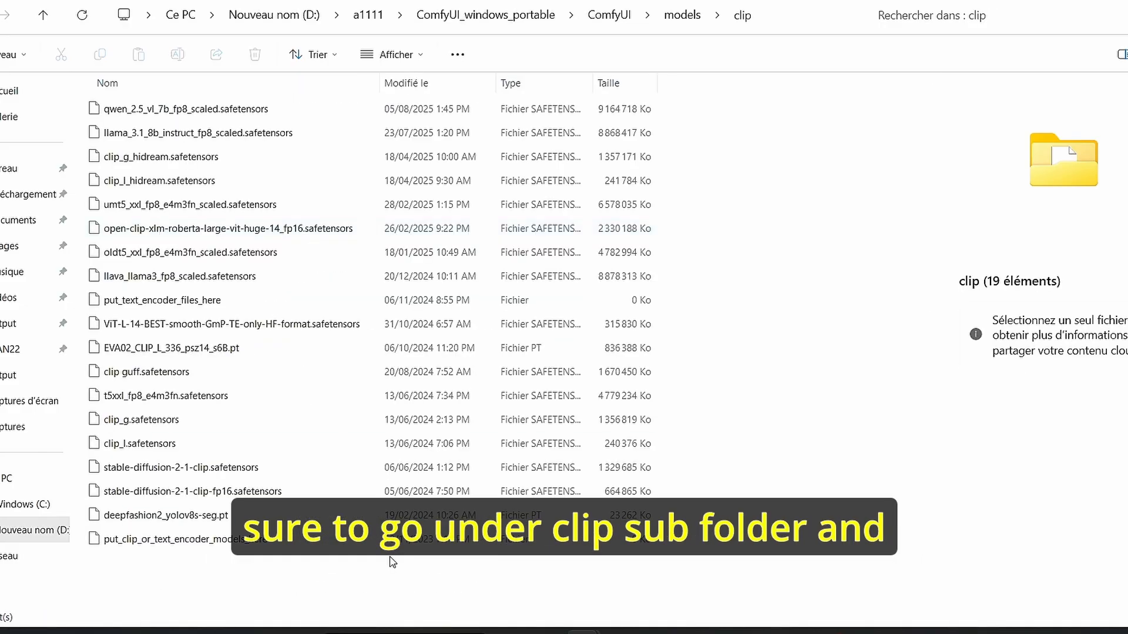
left_click(179, 108)
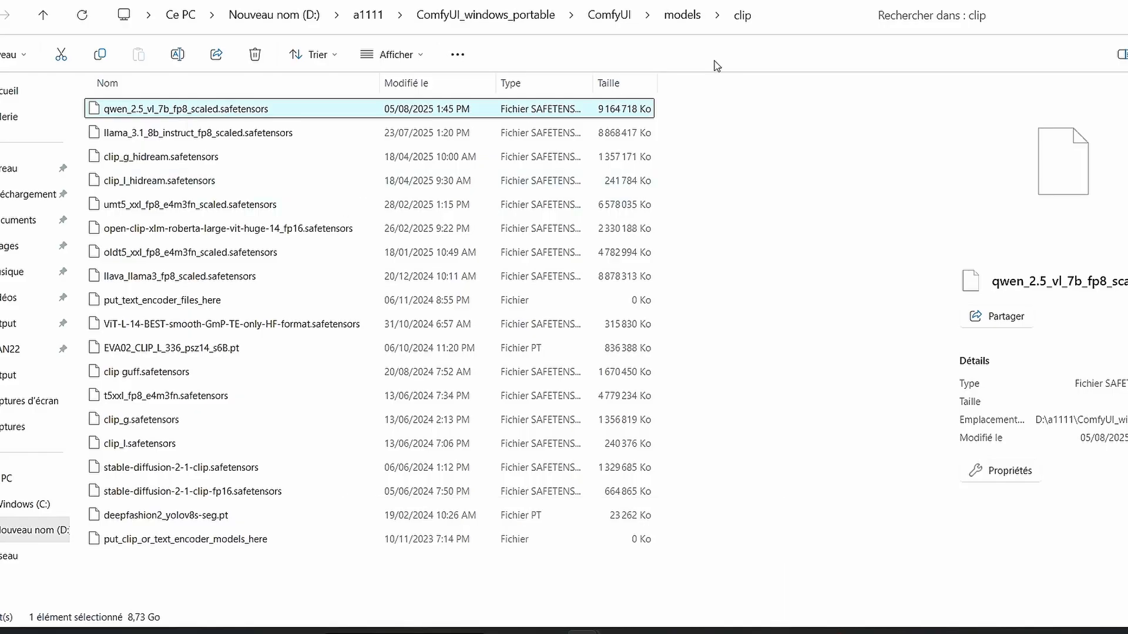
left_click(681, 14)
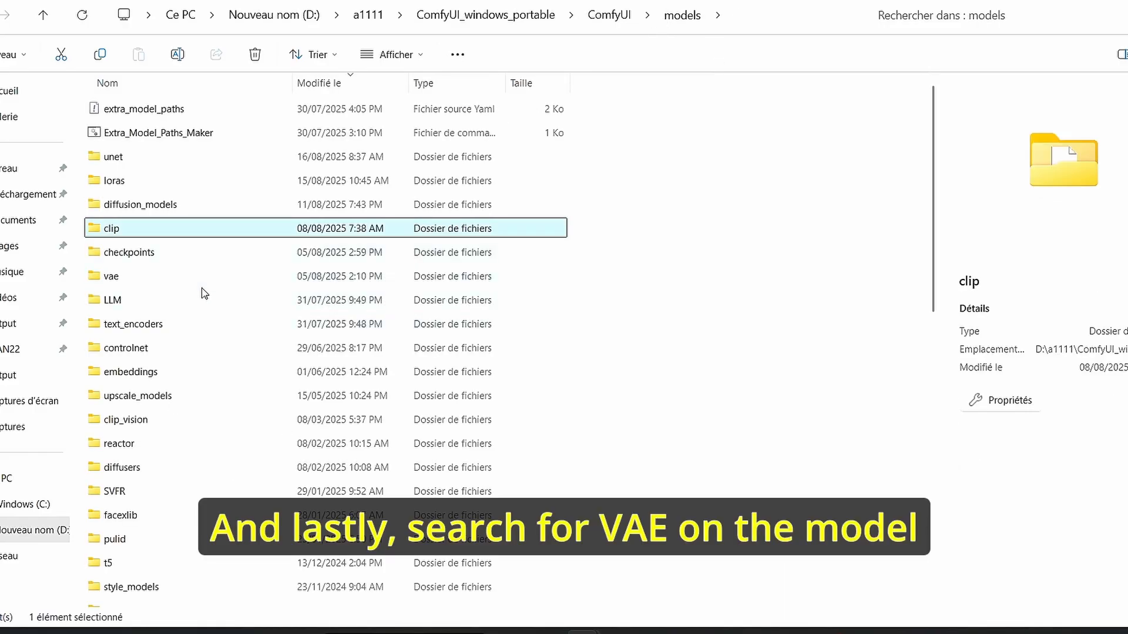
double_click(109, 276)
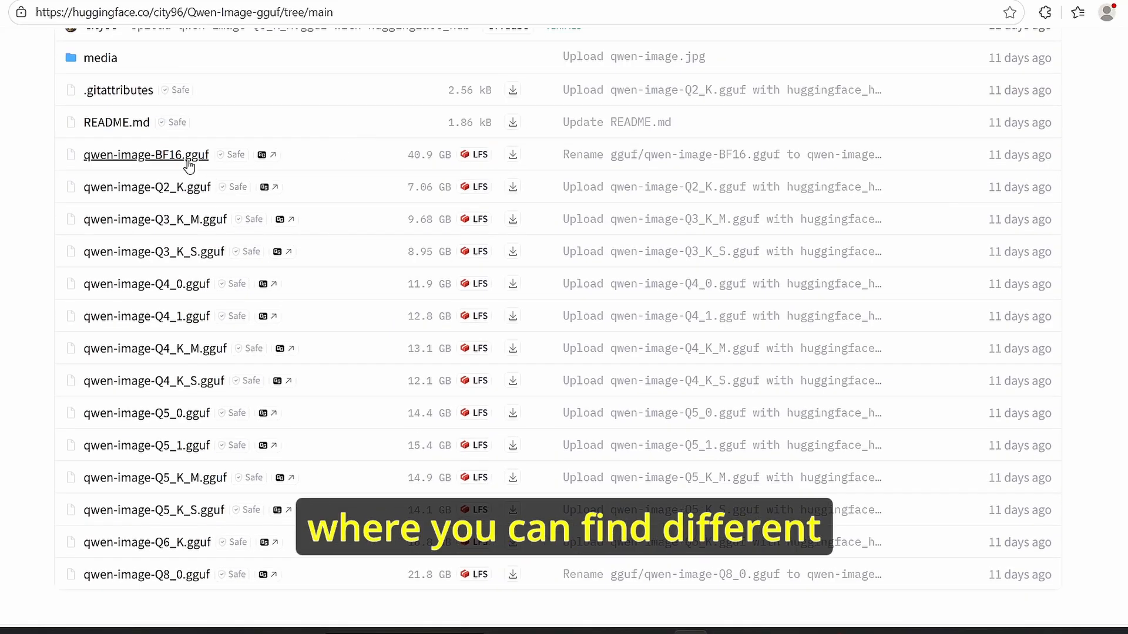
mouse_move(410, 447)
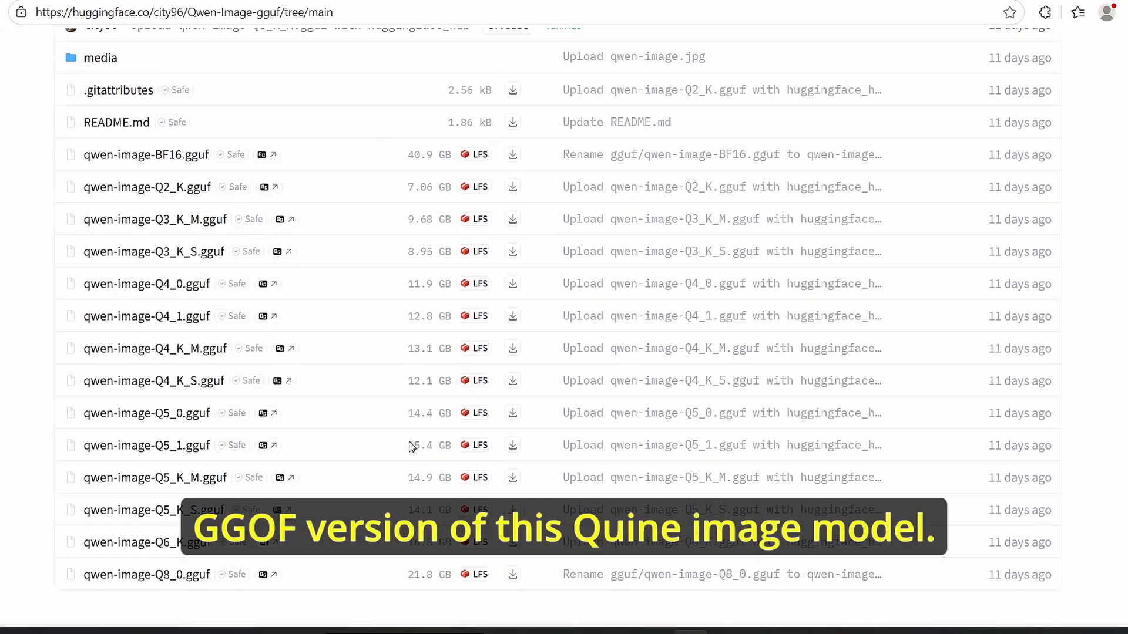
Browse the Qwen-Image-gguf quantization files from BF16 down to Q2_K.
scroll("up", 3)
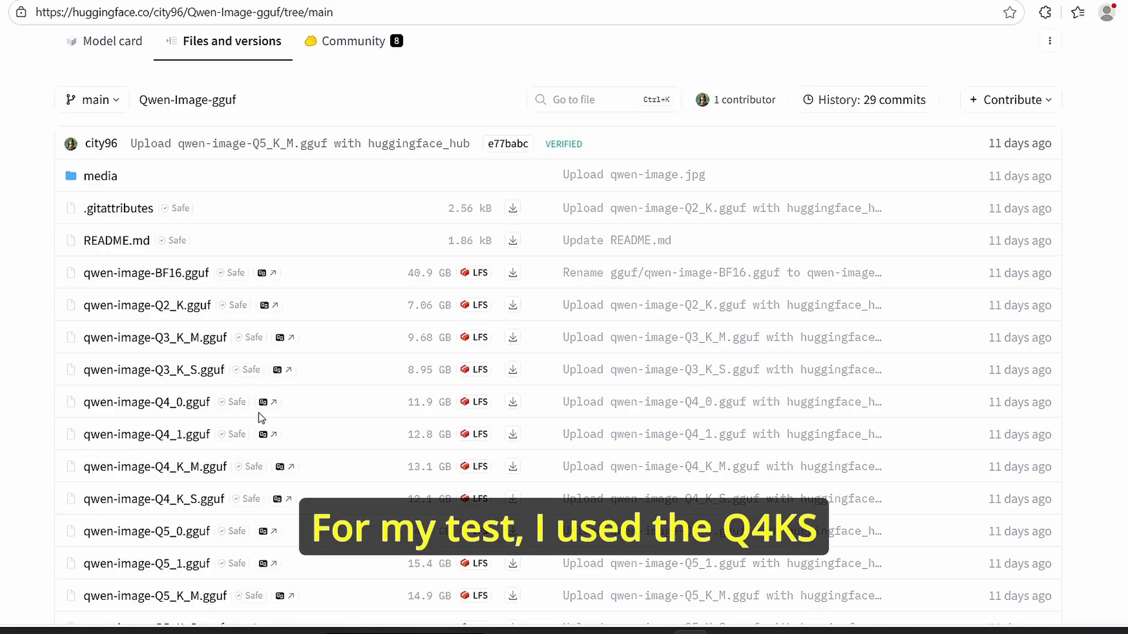
scroll("down", 3)
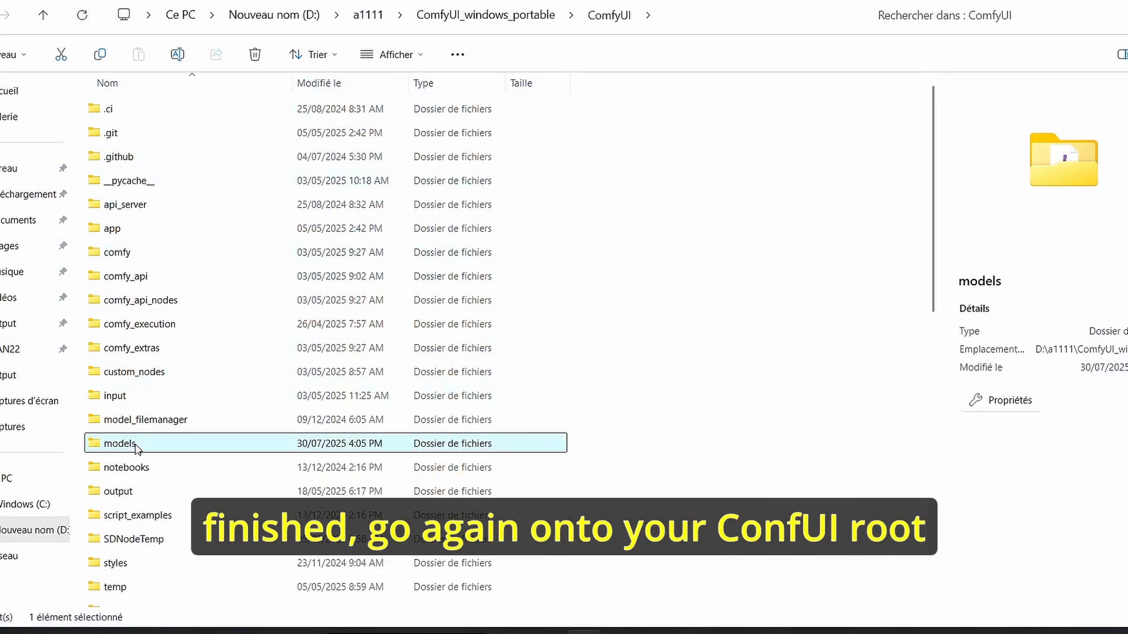
Go into ComfyUI\models and its unet folder where the GGUF files belong.
double_click(117, 443)
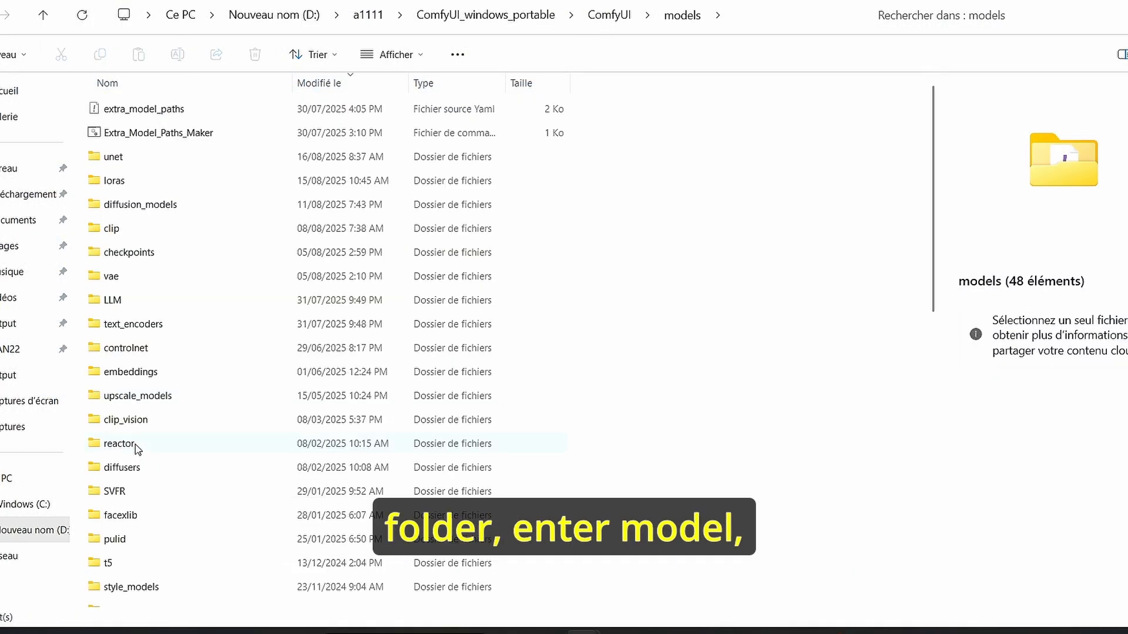
left_click(113, 156)
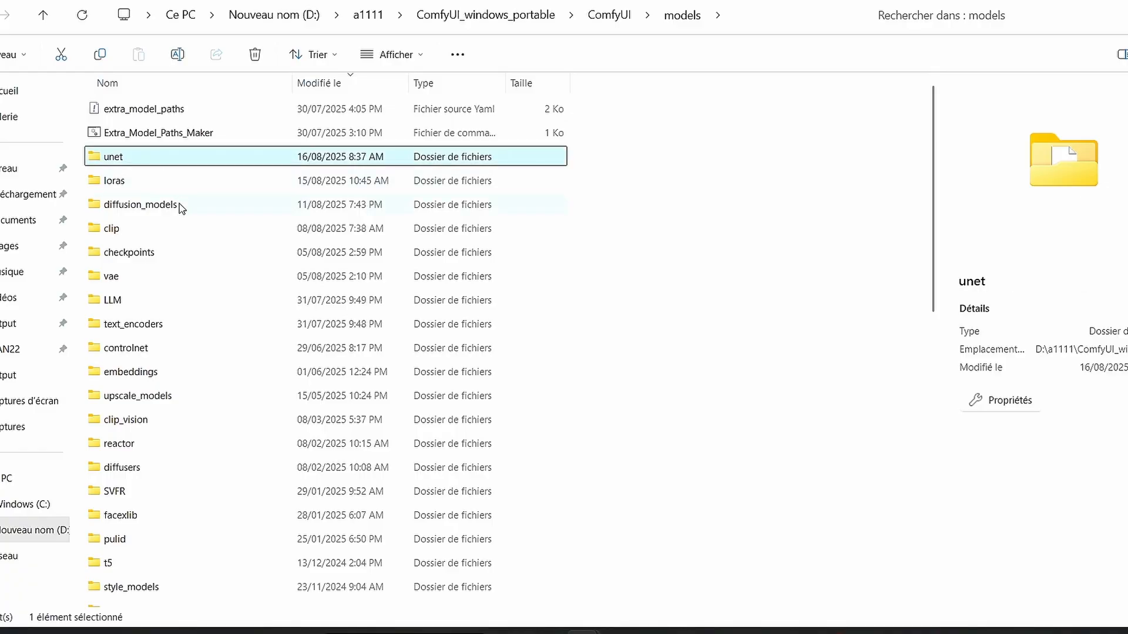
double_click(113, 156)
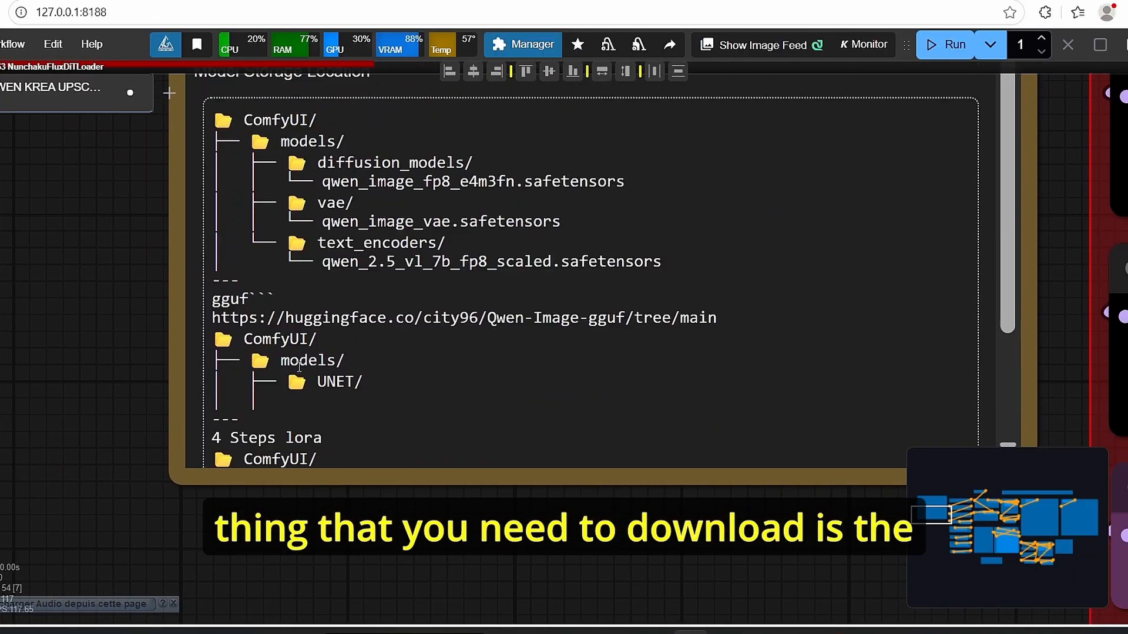
scroll("down", 3)
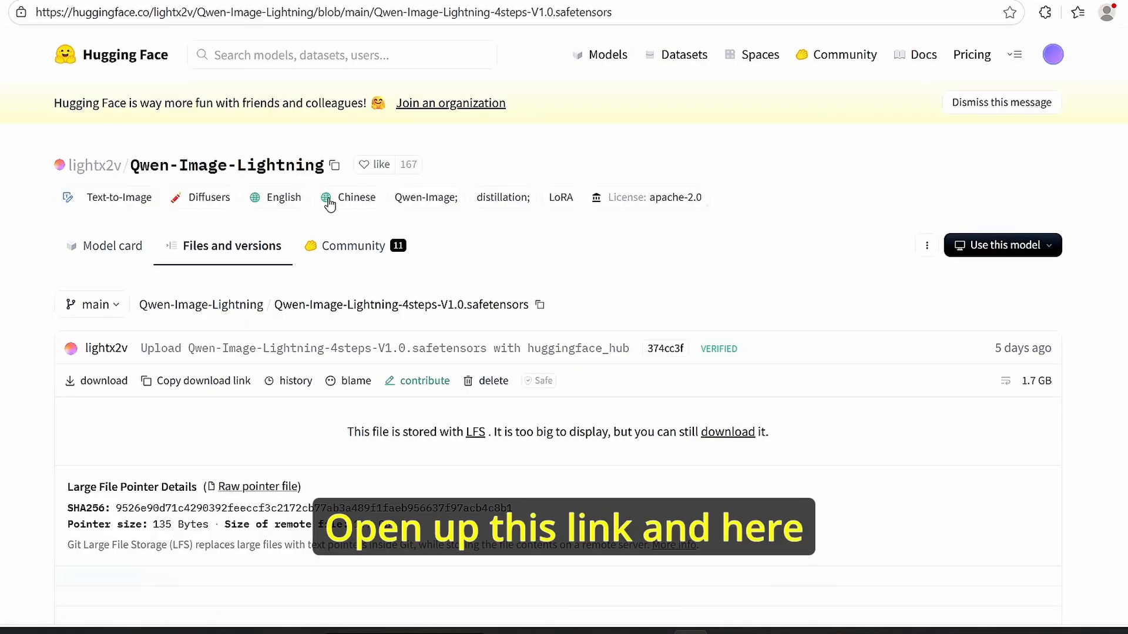
View the Qwen-Image-Lightning-4steps-V1.0.safetensors file page for download.
scroll("down", 3)
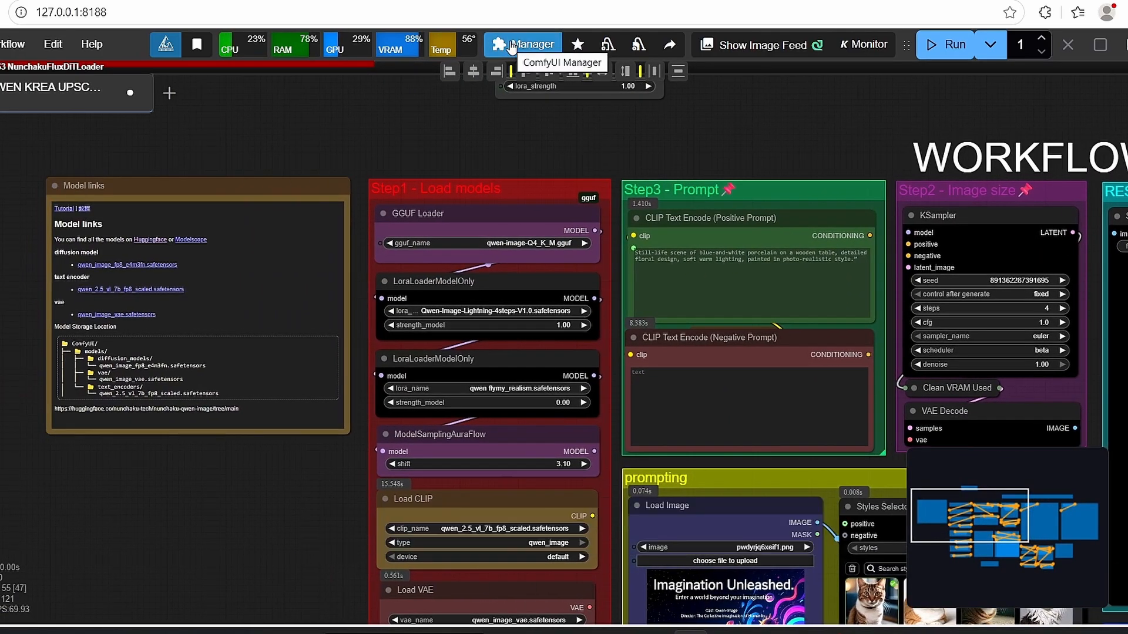
Start Update ComfyUI from the ComfyUI Manager dialog.
left_click(522, 45)
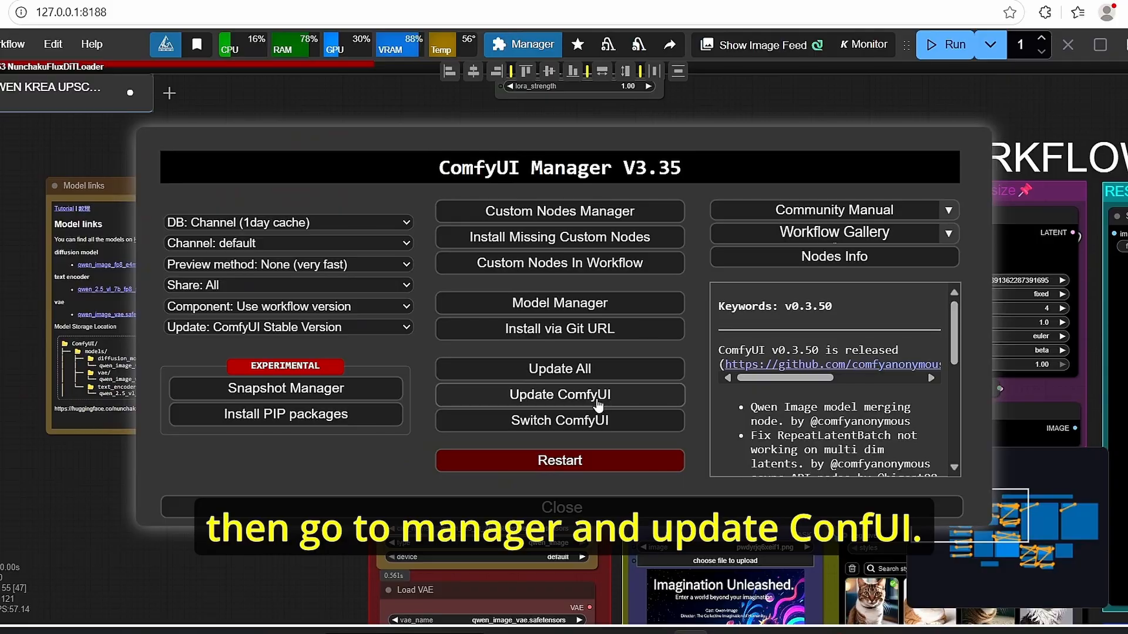
left_click(560, 508)
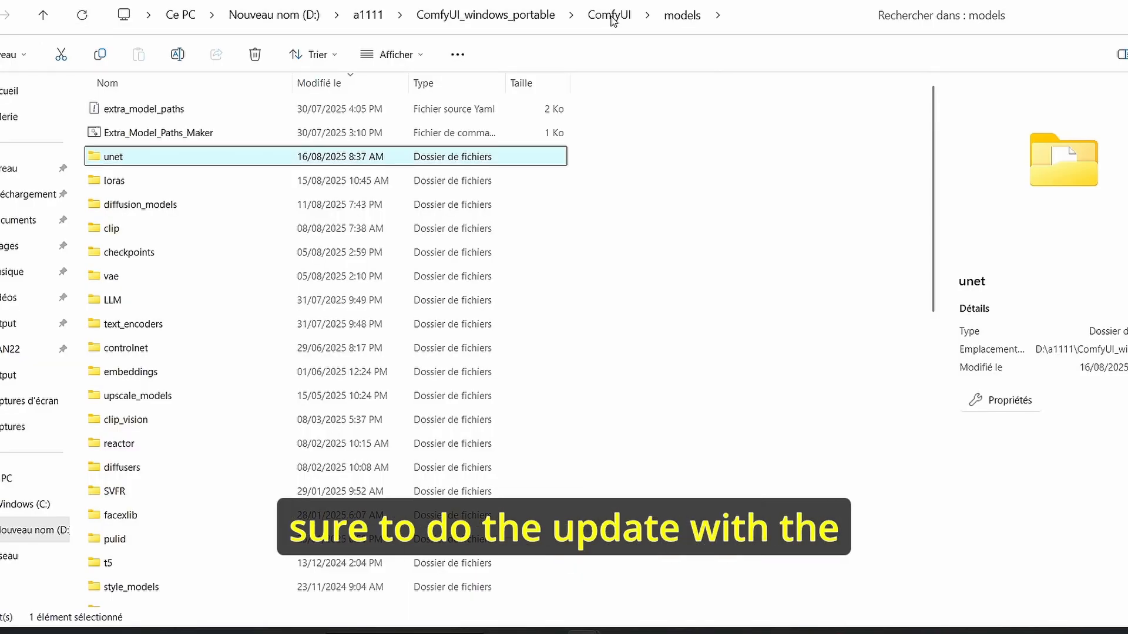
Reach ComfyUI_windows_portable\update and select the update_comfyui script.
left_click(609, 14)
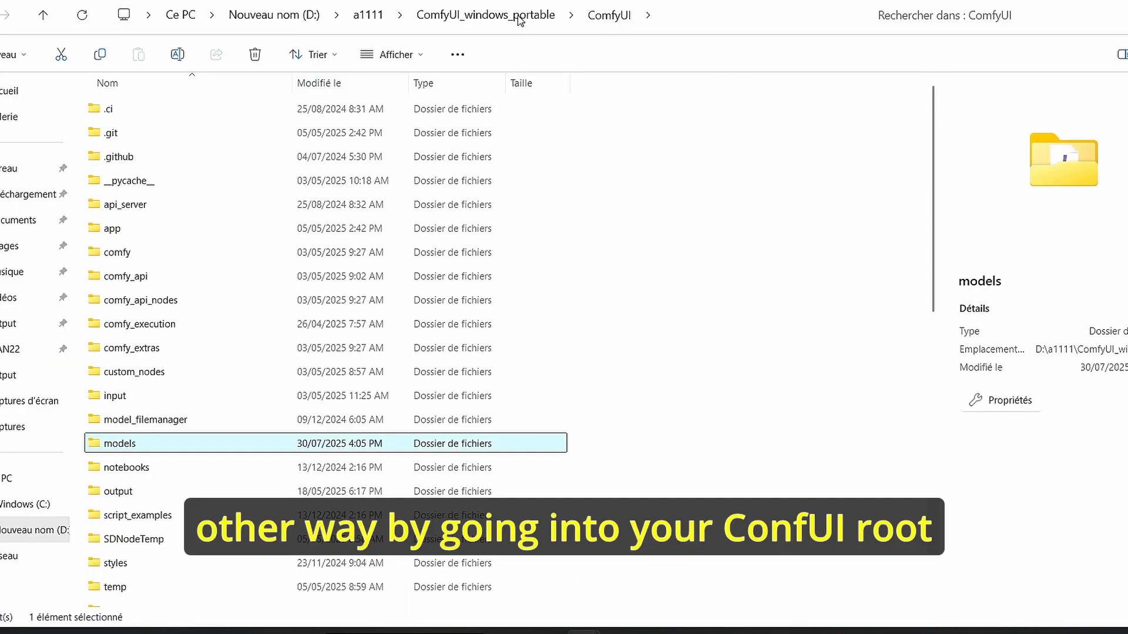
scroll("down", 3)
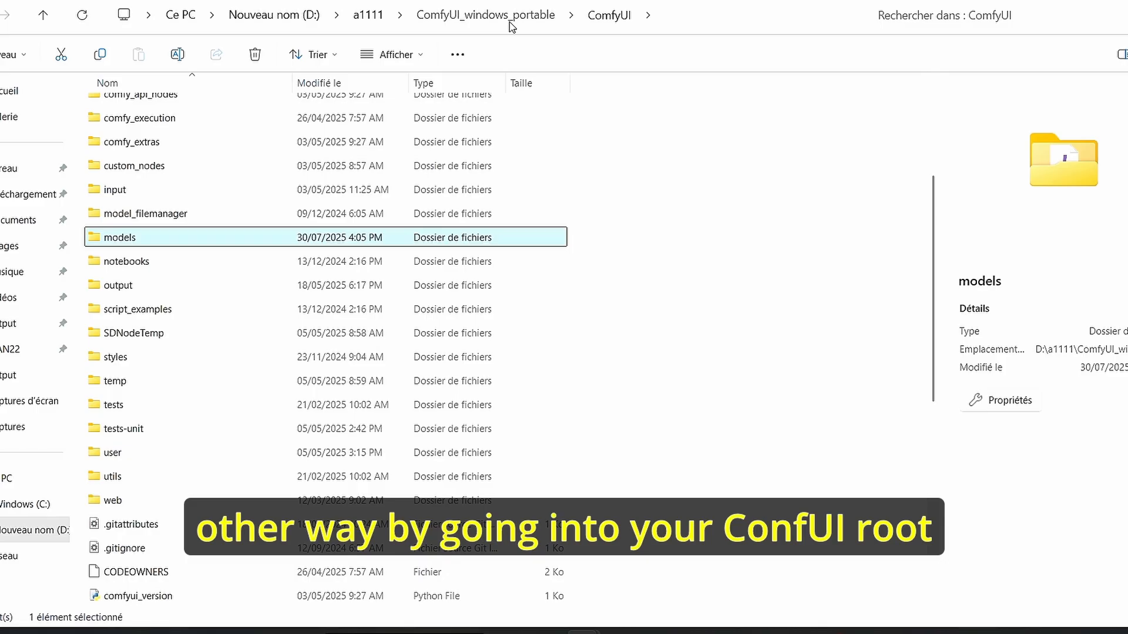
left_click(485, 14)
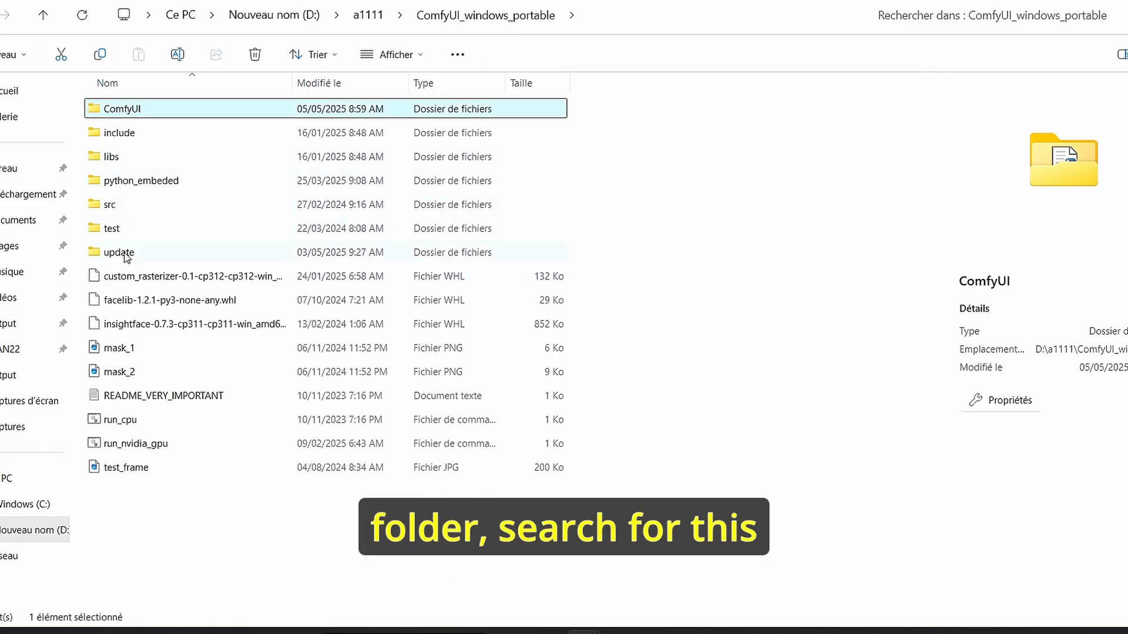
double_click(118, 251)
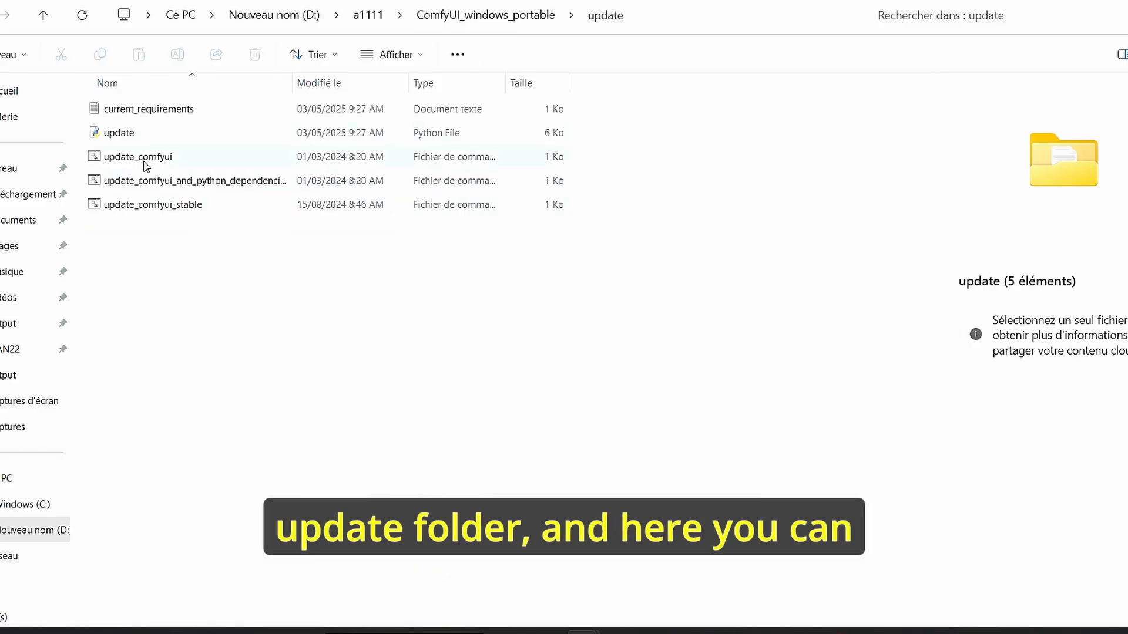
left_click(138, 156)
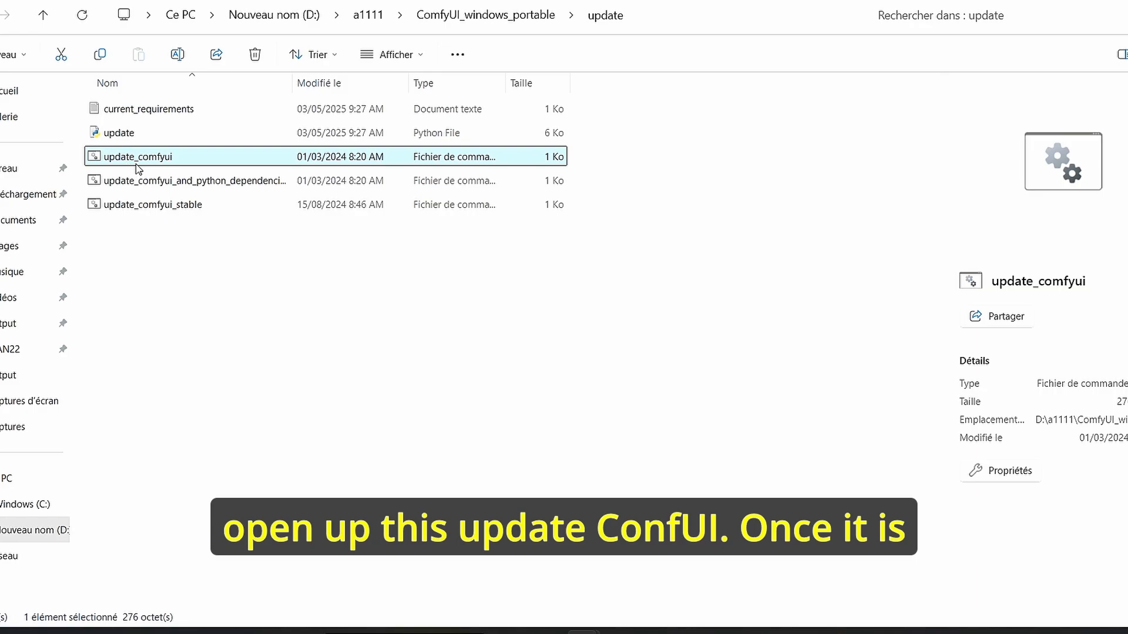
mouse_move(853, 494)
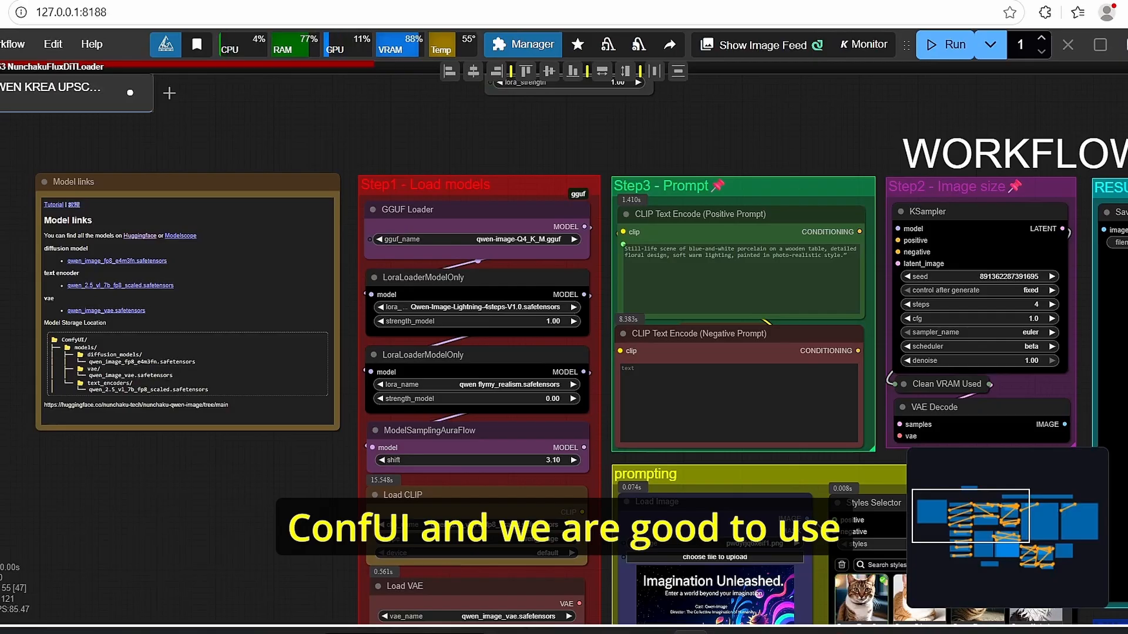
mouse_move(283, 225)
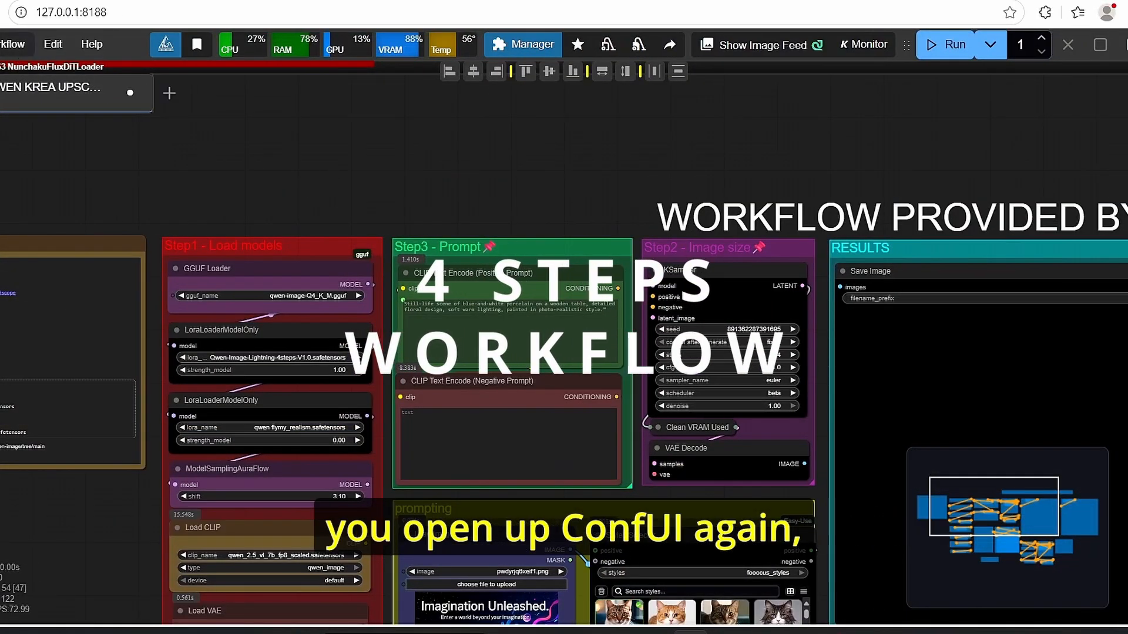
Show the Image category of example workflows via Workflow > Browse Templates.
left_click(13, 43)
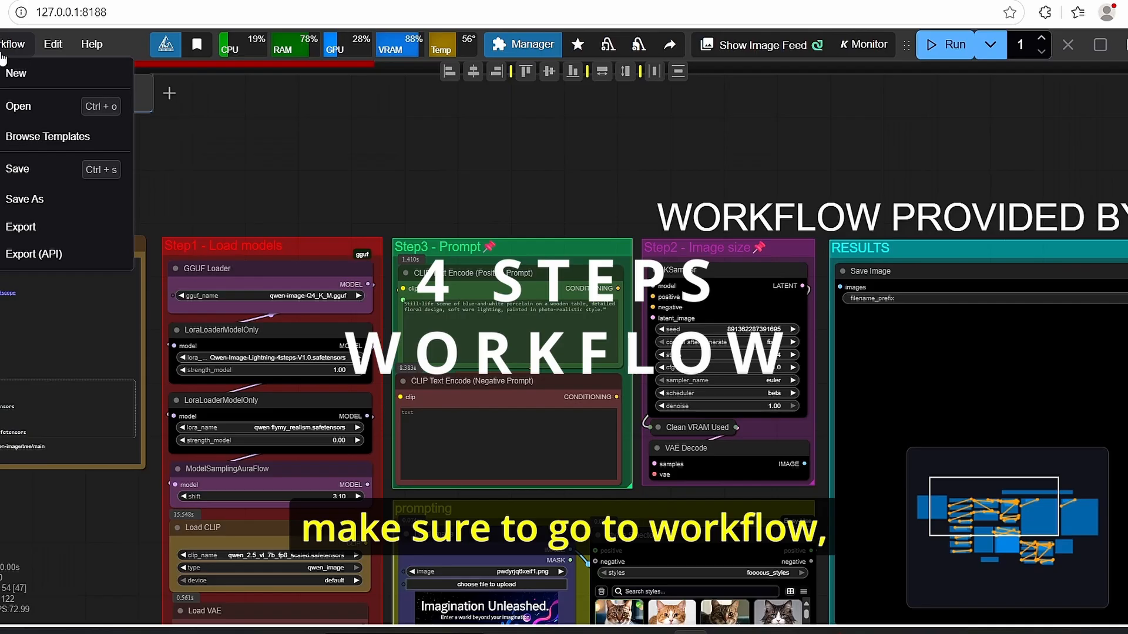
left_click(47, 136)
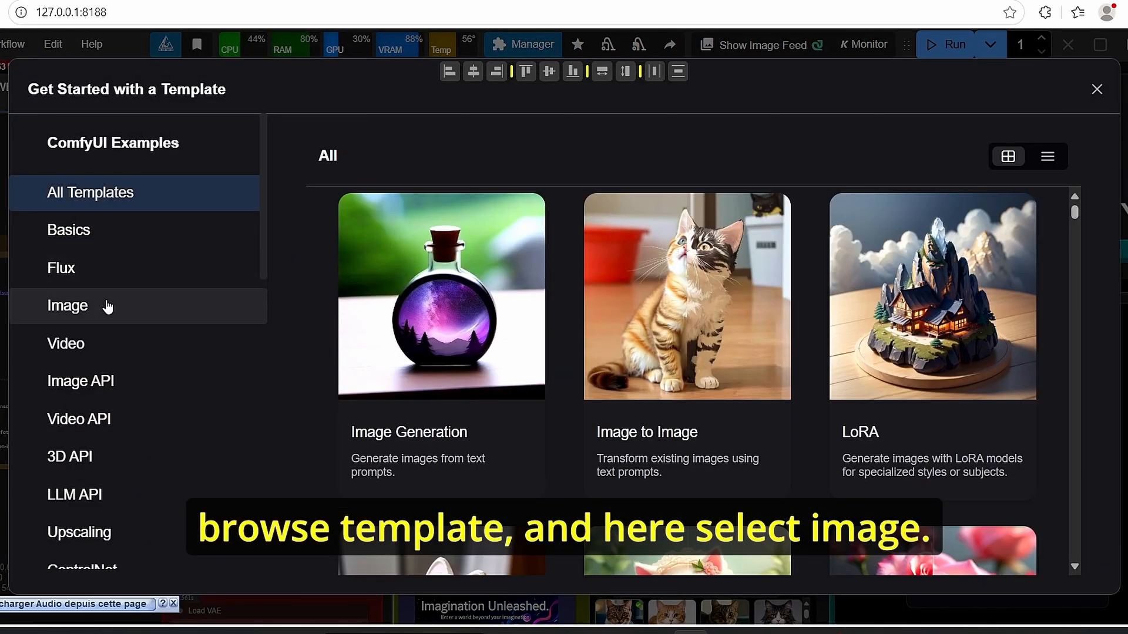
left_click(68, 306)
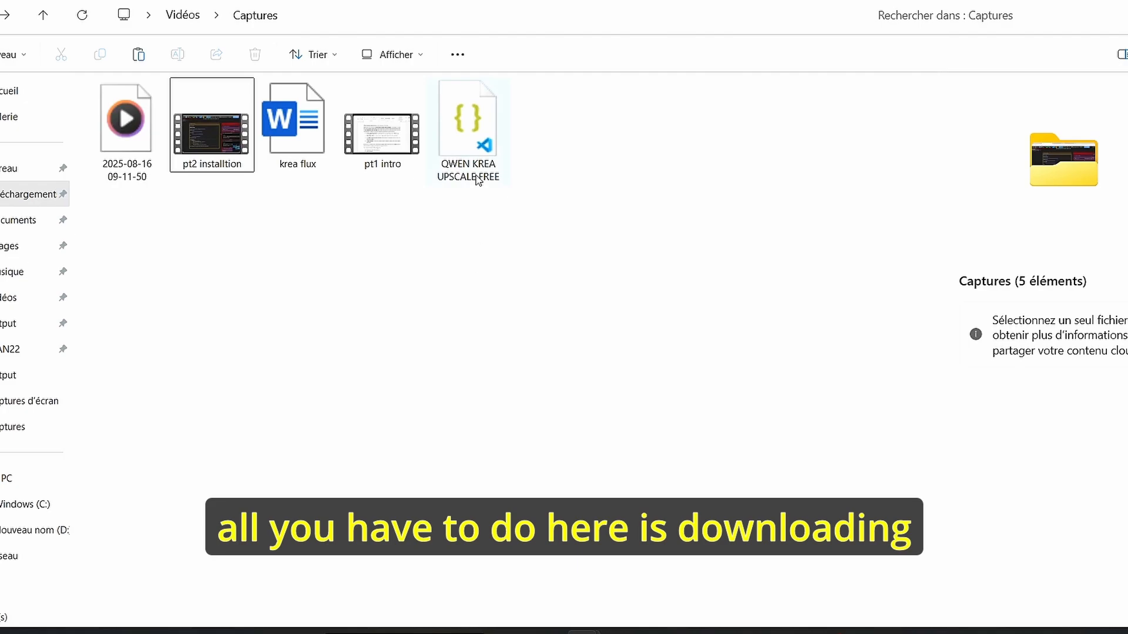
Load the QWEN KREA UPSCALE FREE workflow into its own tab and review its loader nodes.
left_click(466, 120)
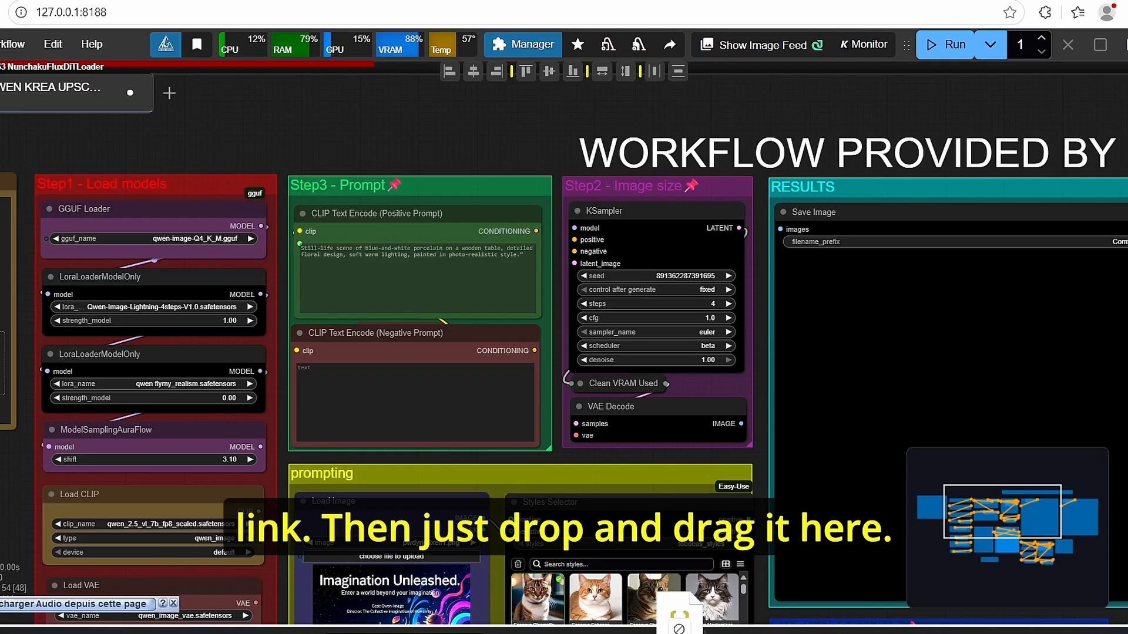
left_click(169, 94)
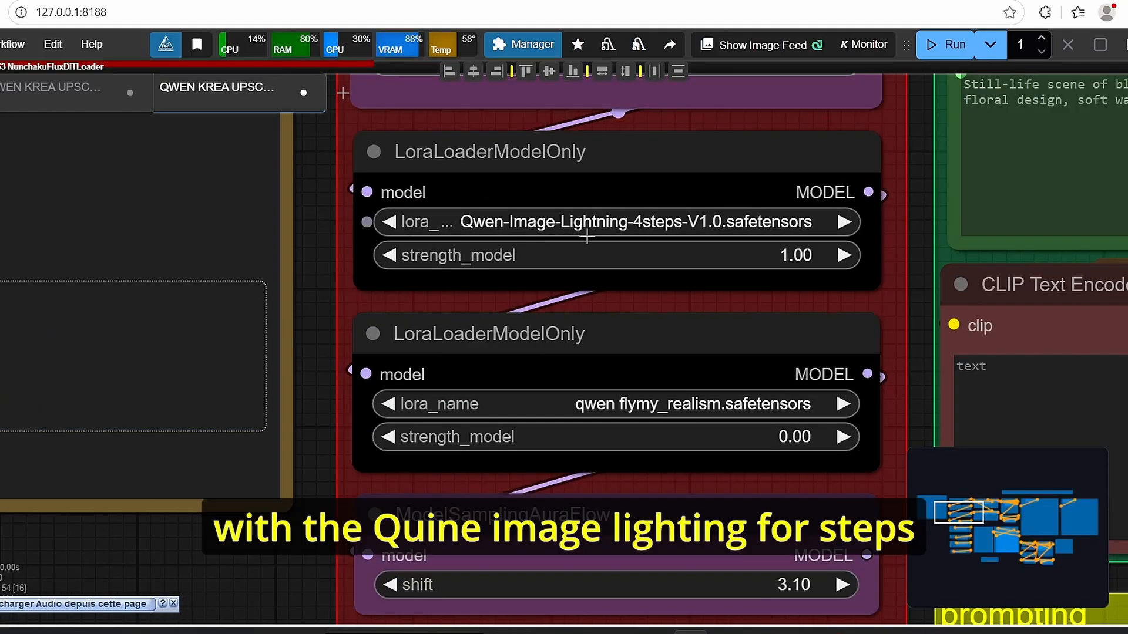
mouse_move(738, 229)
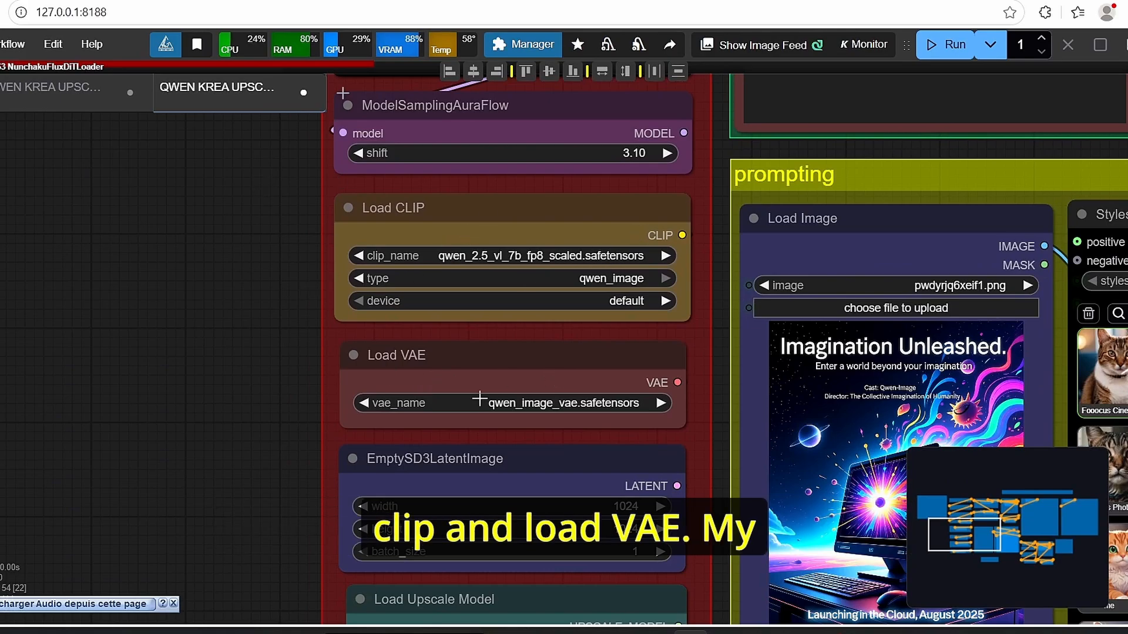
scroll("down", 3)
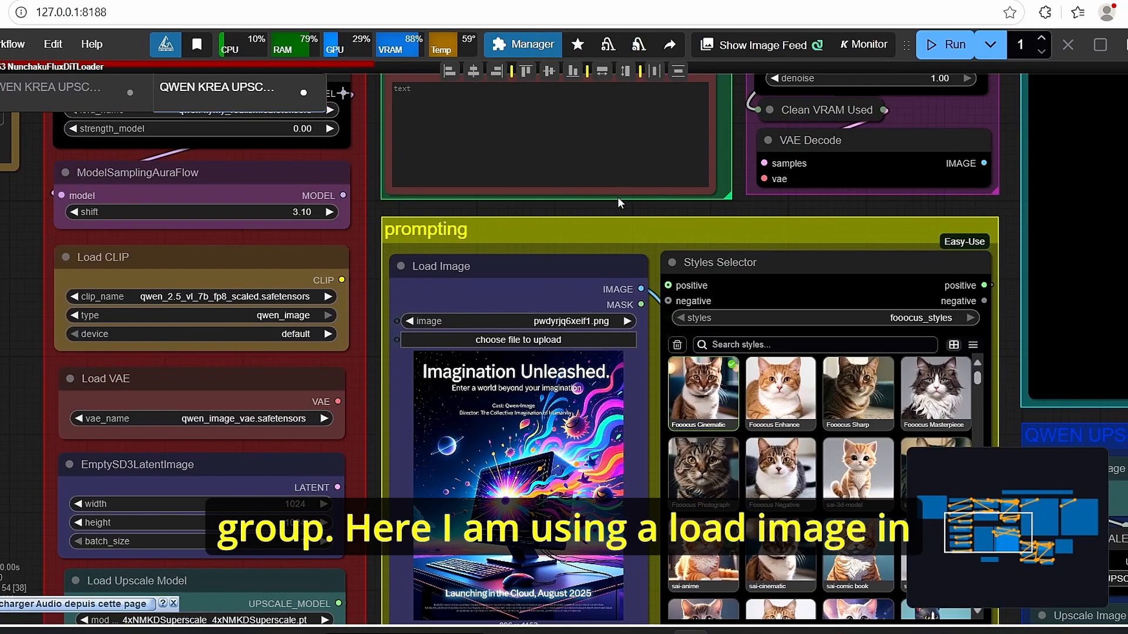
scroll("down", 3)
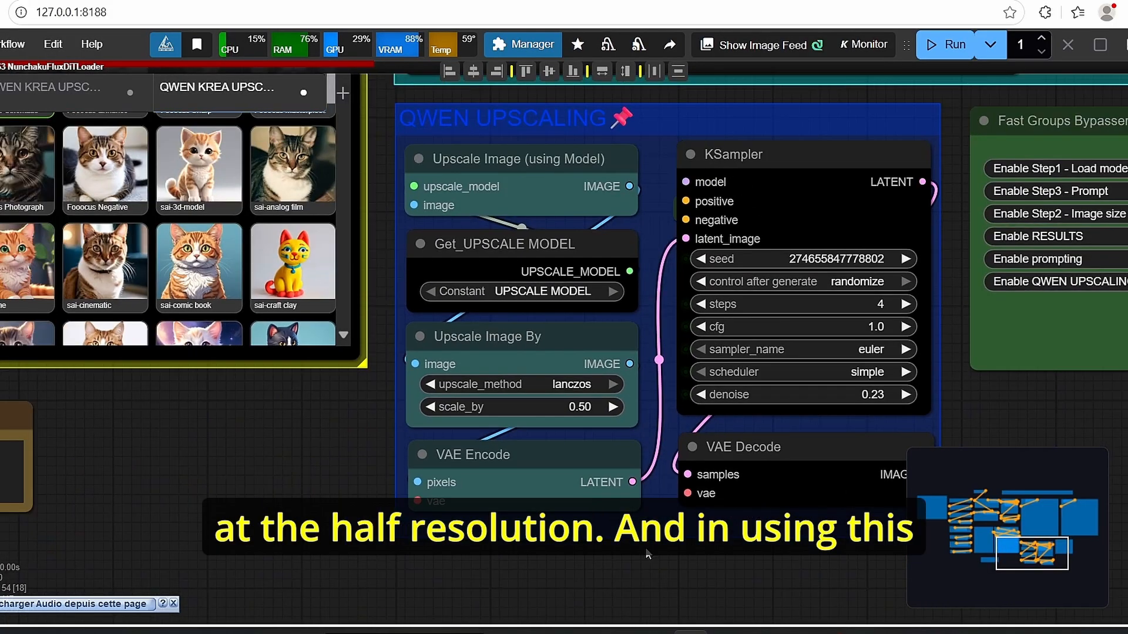
scroll("up", 3)
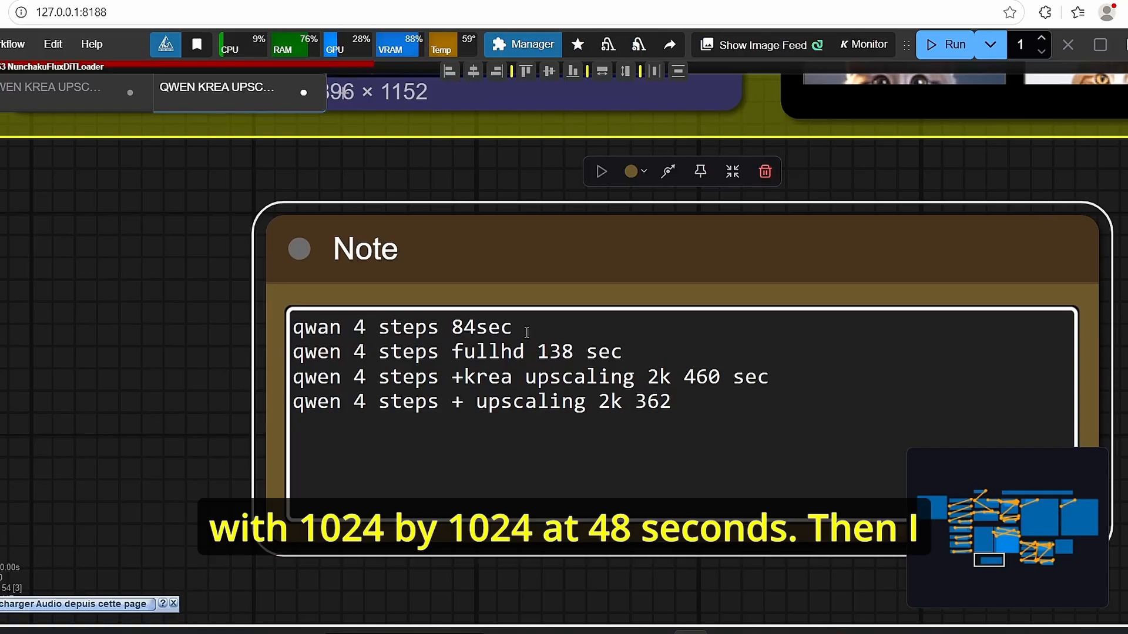
left_click(513, 328)
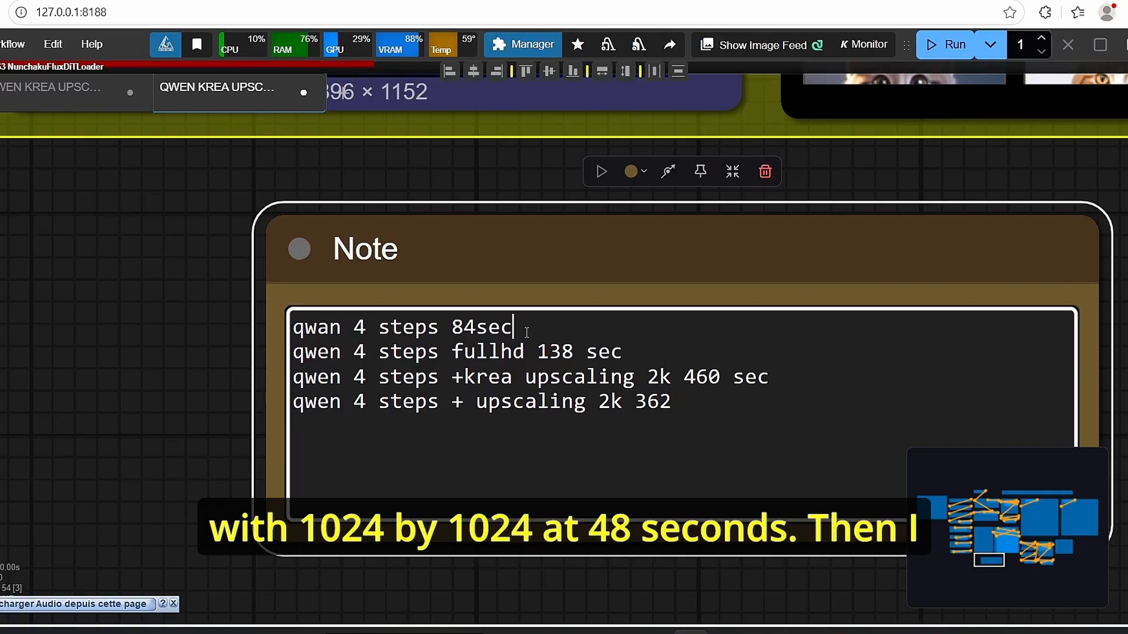
double_click(466, 328)
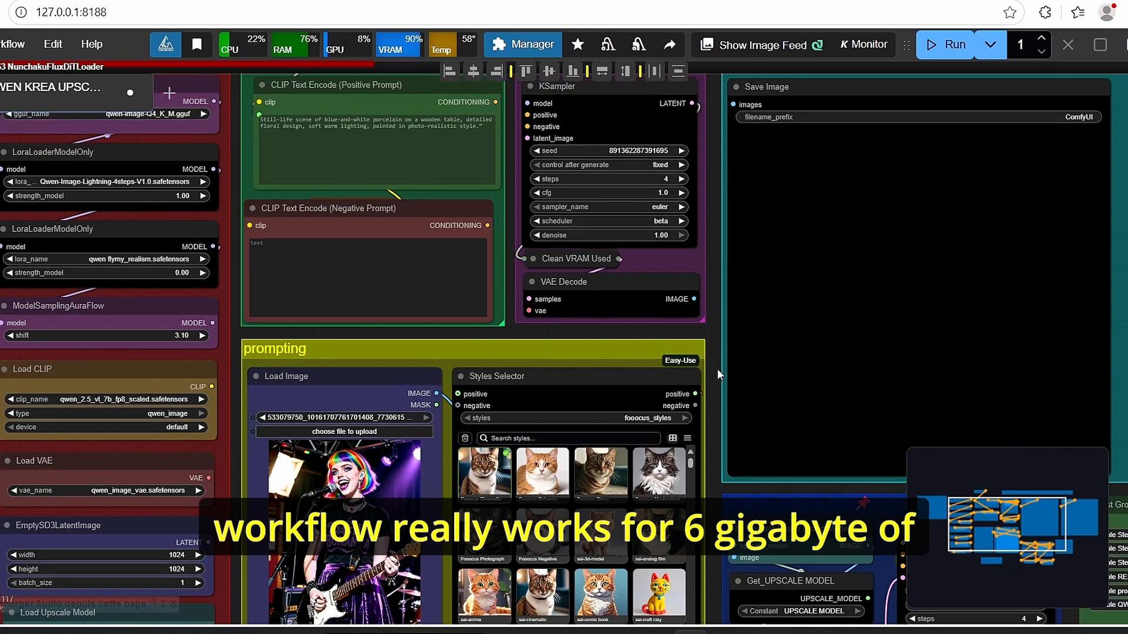
Use the rainbow-haired singer guitar photo as the Load Image input.
scroll("down", 3)
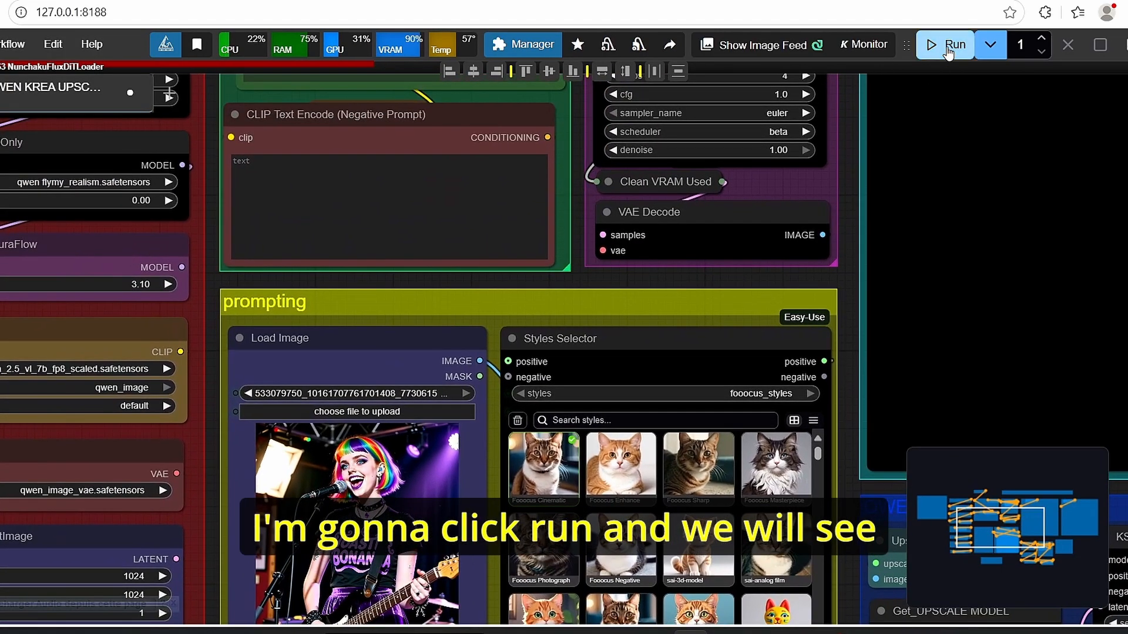
Run the workflow to generate the singer image at 1024×1024 plus its 2048 upscale.
left_click(949, 43)
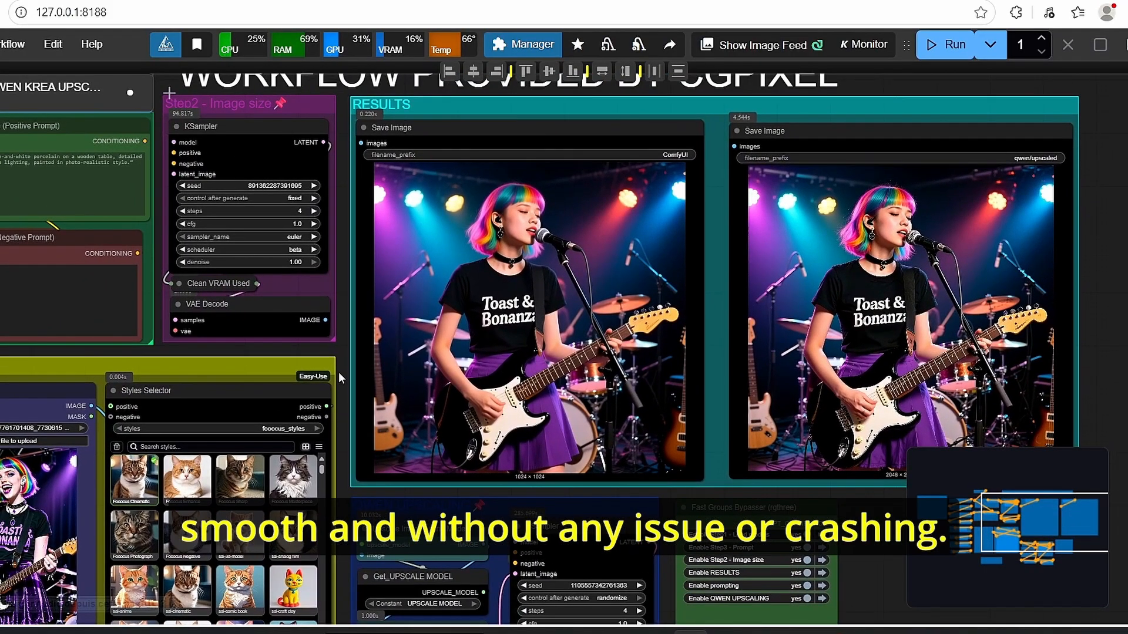
mouse_move(340, 337)
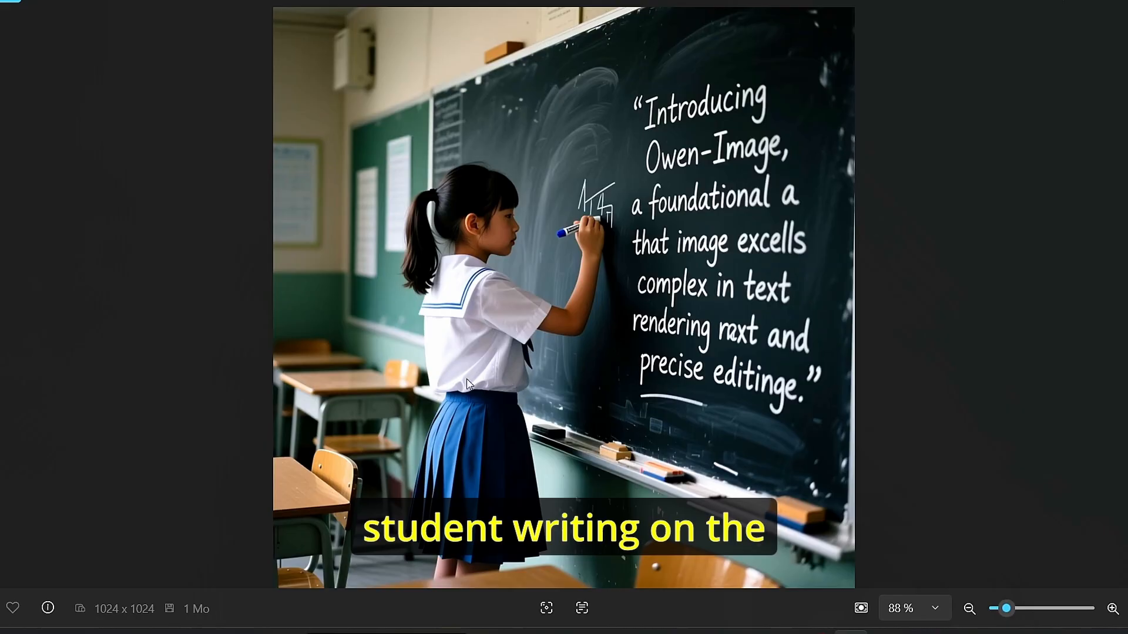
mouse_move(664, 311)
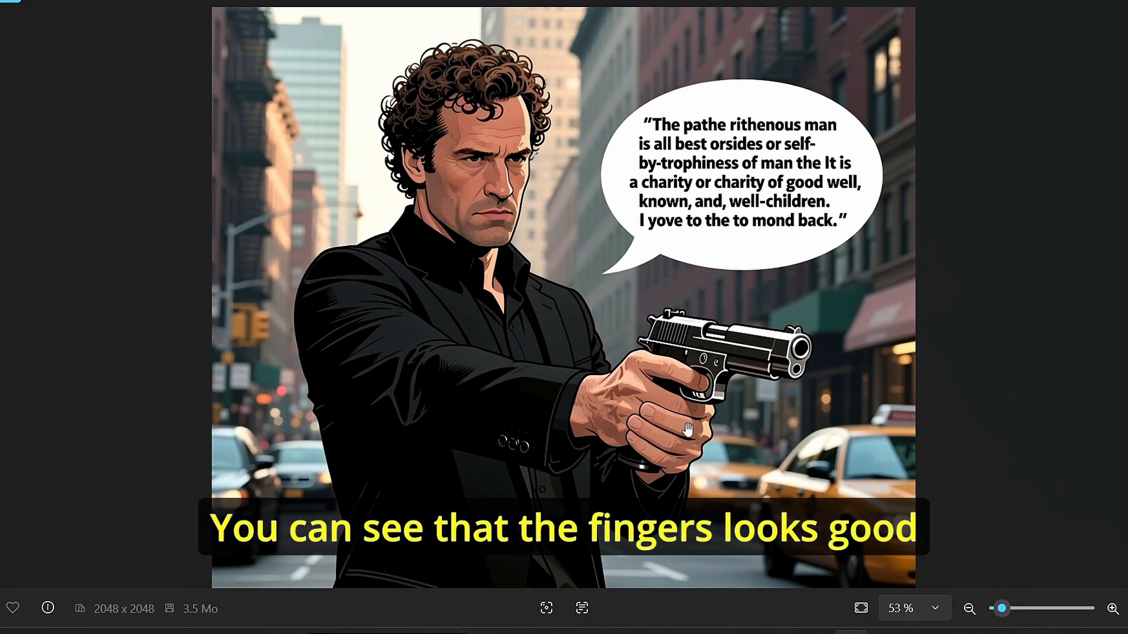
Scroll through the Photos outputs to the white elephant at the Louis Vuitton facade.
scroll("up", 3)
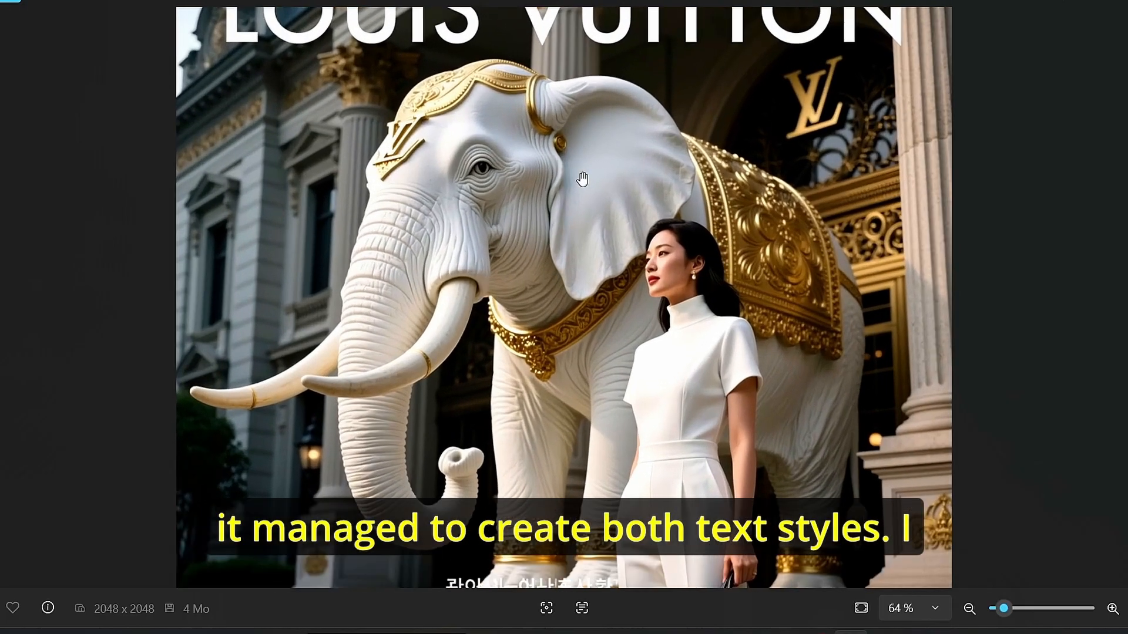
Move to the Pink Panther Flavored Edition soda can image at 2048×2048.
scroll("down", 3)
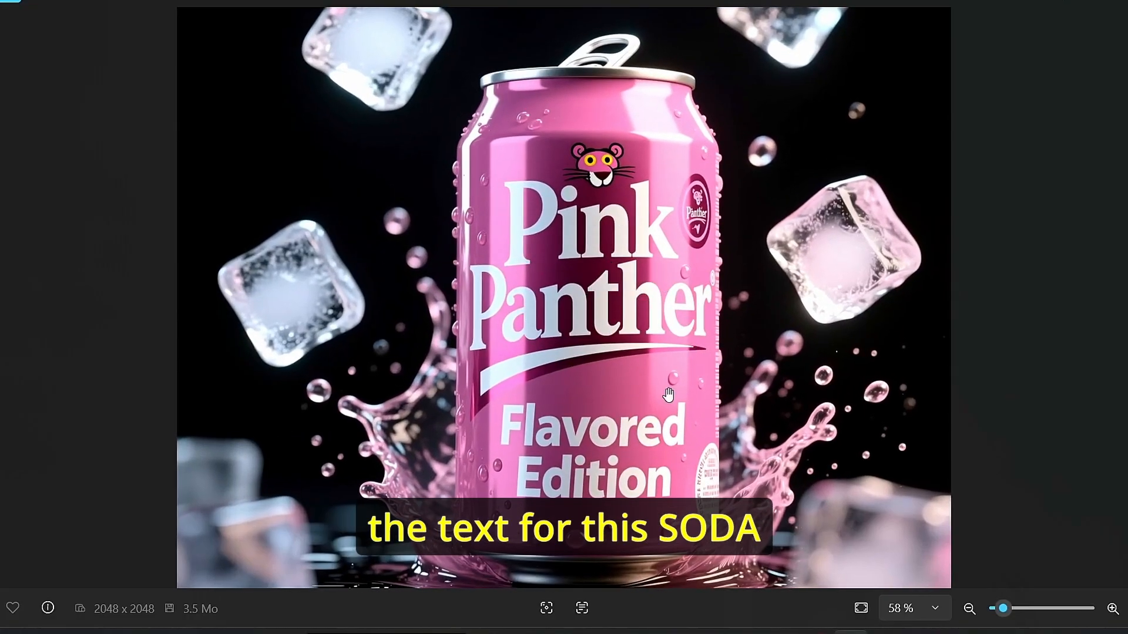
left_click(969, 607)
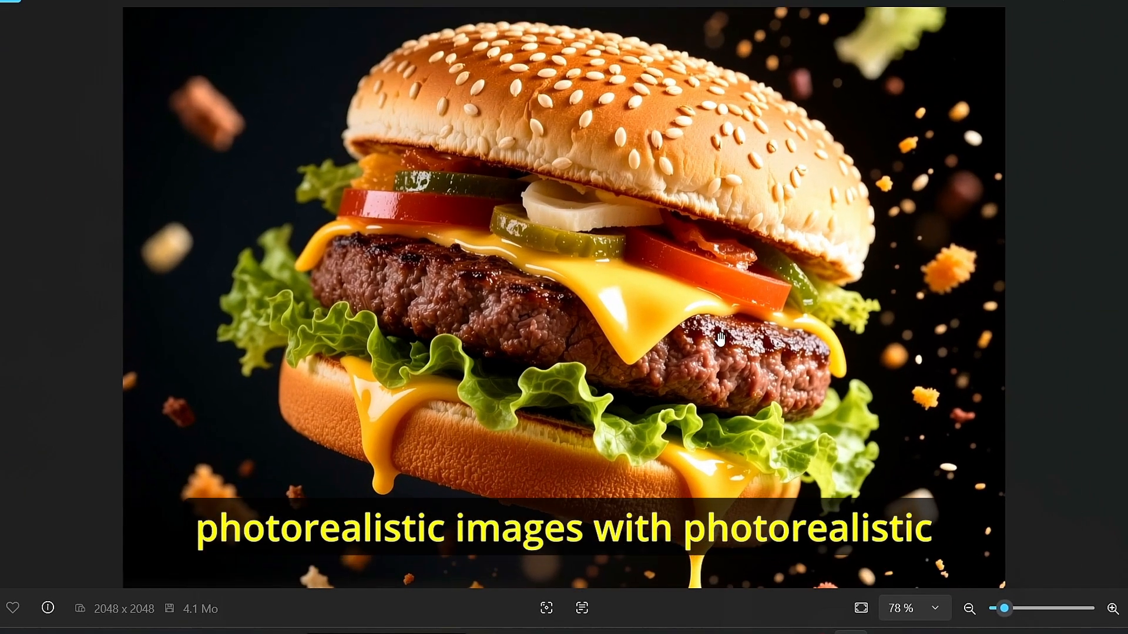
left_click(969, 607)
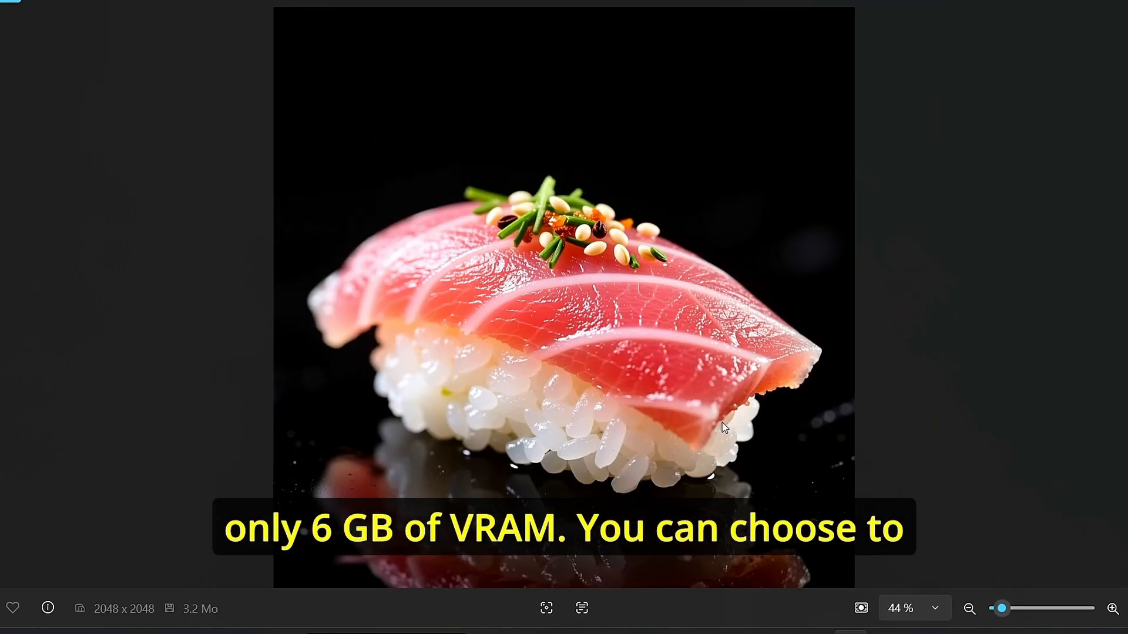
scroll("up", 3)
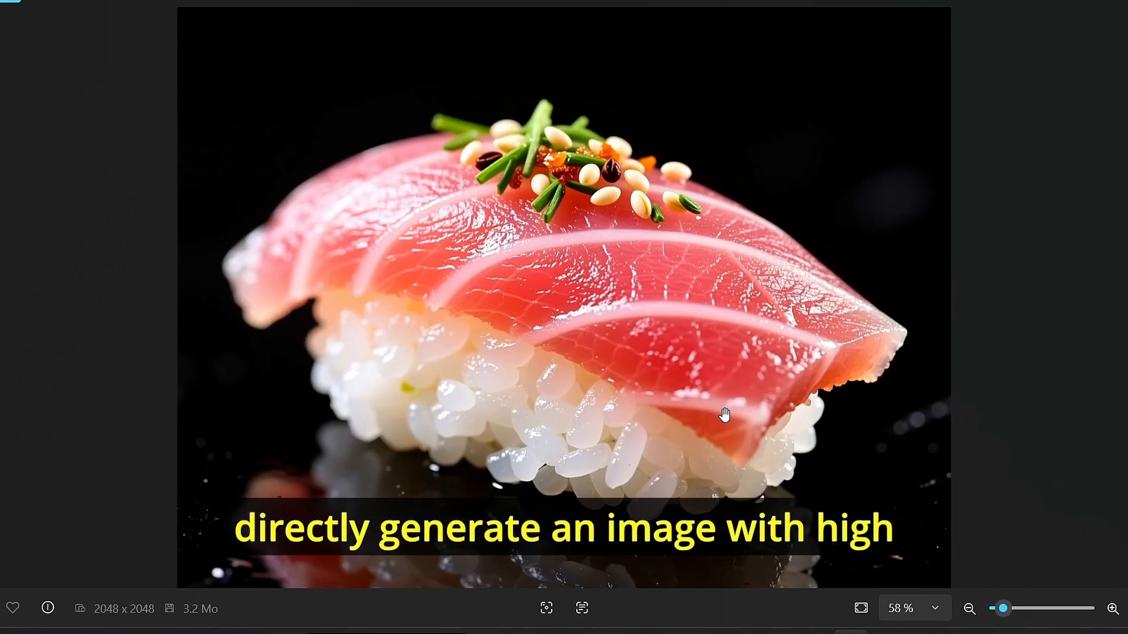